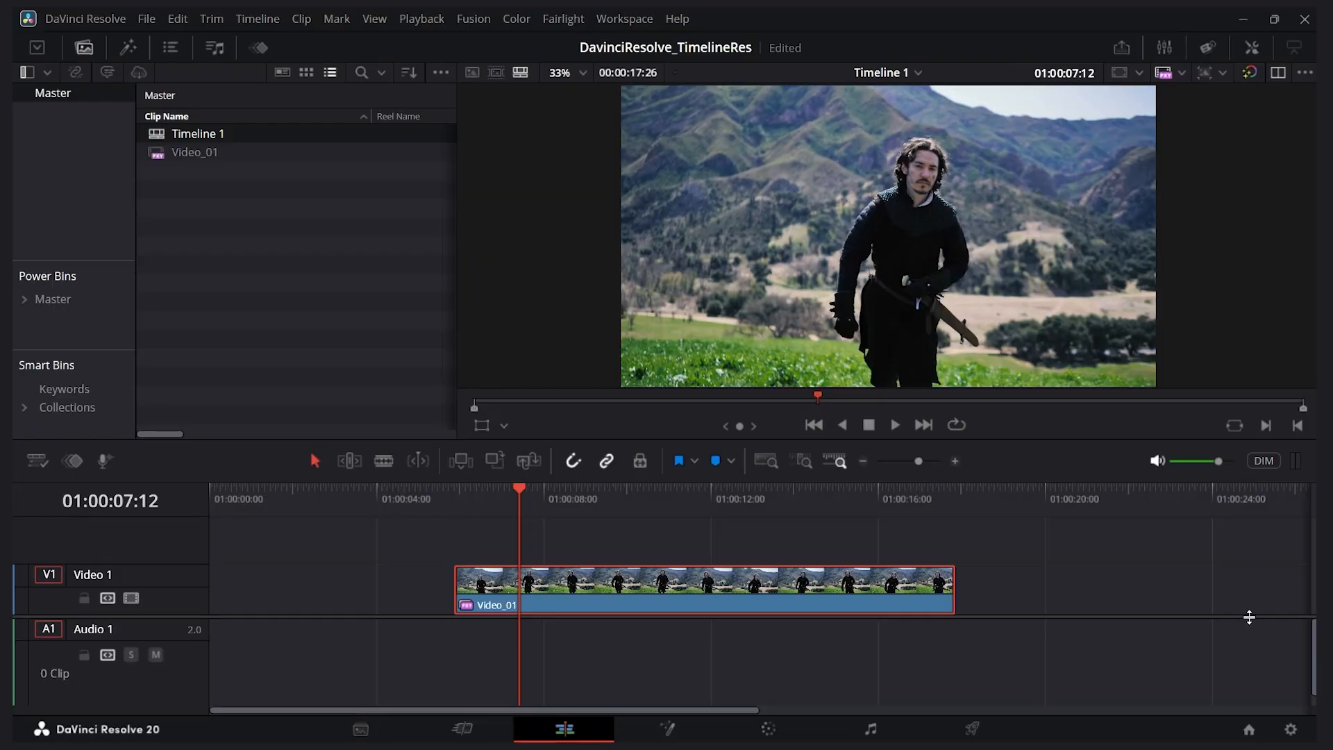
{"action": "mouse_move", "coordinate": [1291, 728]}
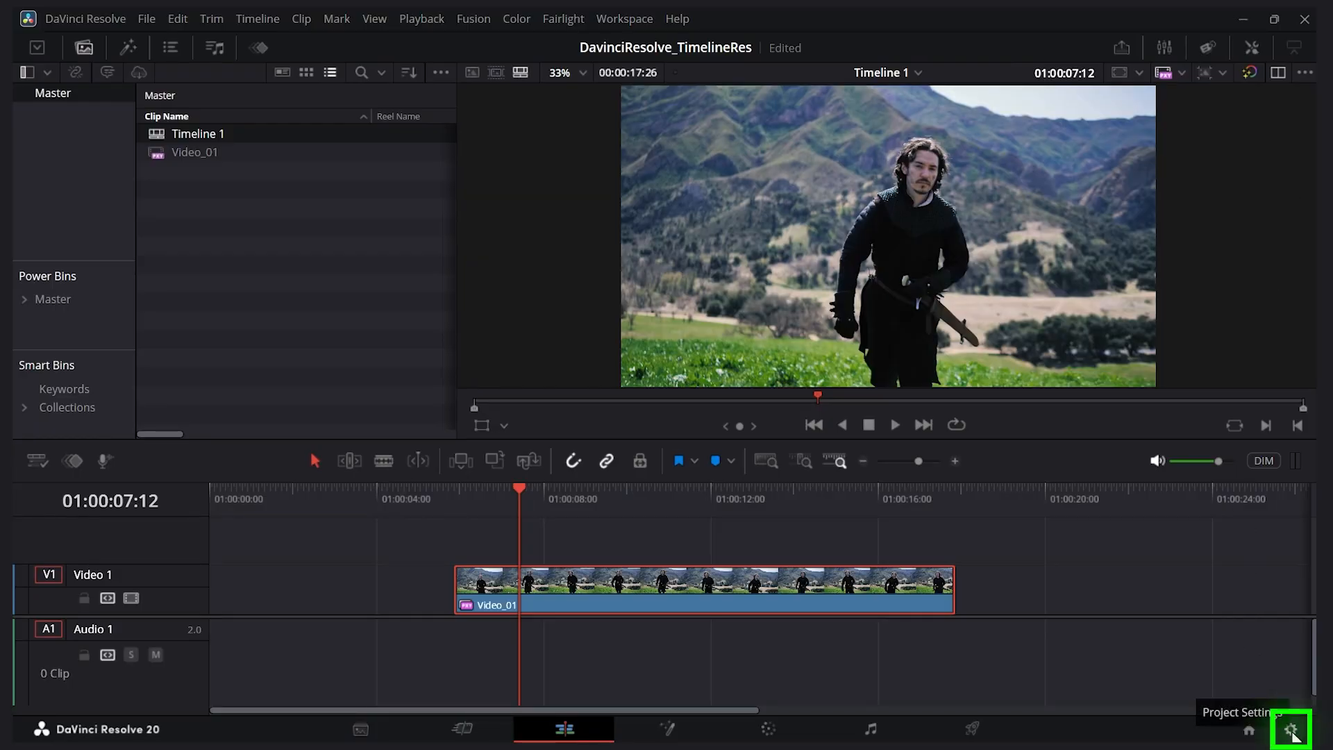
Enable vertical 1080 x 1920 timeline resolution in Master Settings and save it
{"action": "left_click", "coordinate": [1293, 730]}
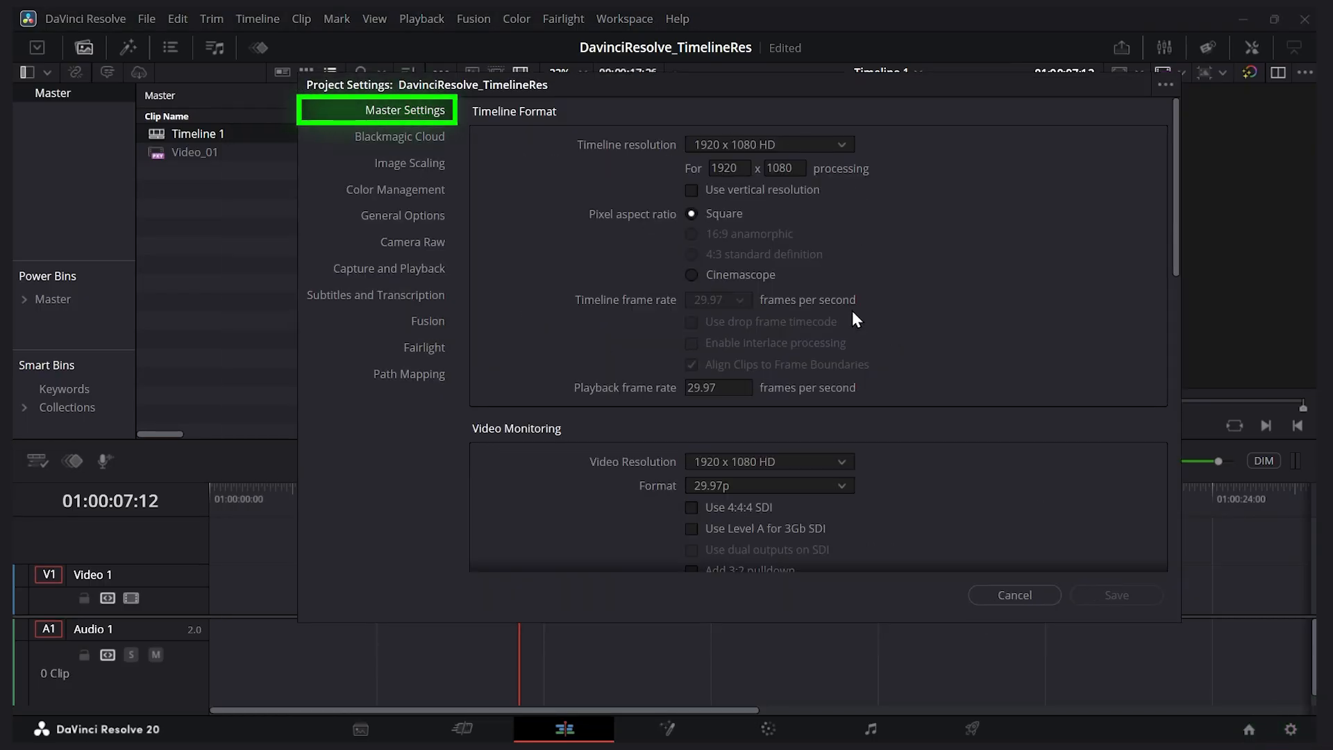
{"action": "left_click", "coordinate": [769, 144]}
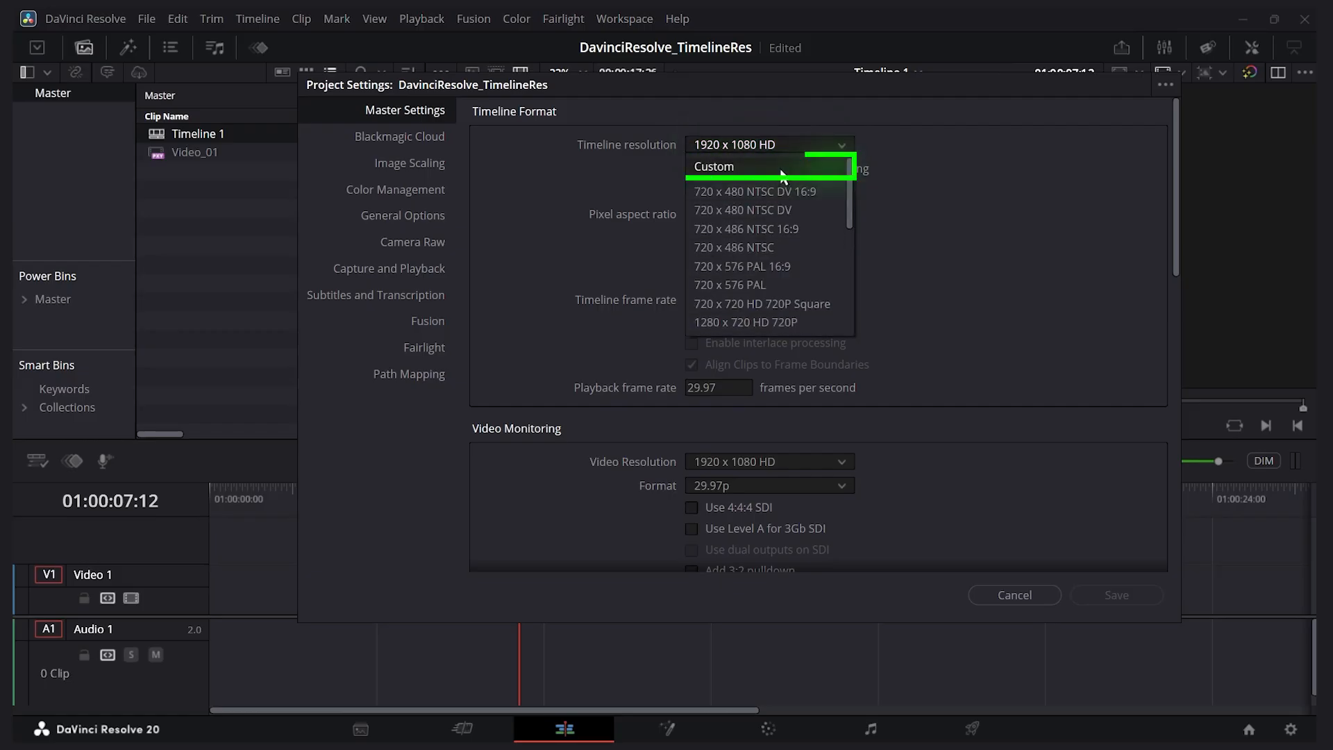
{"action": "mouse_move", "coordinate": [782, 175]}
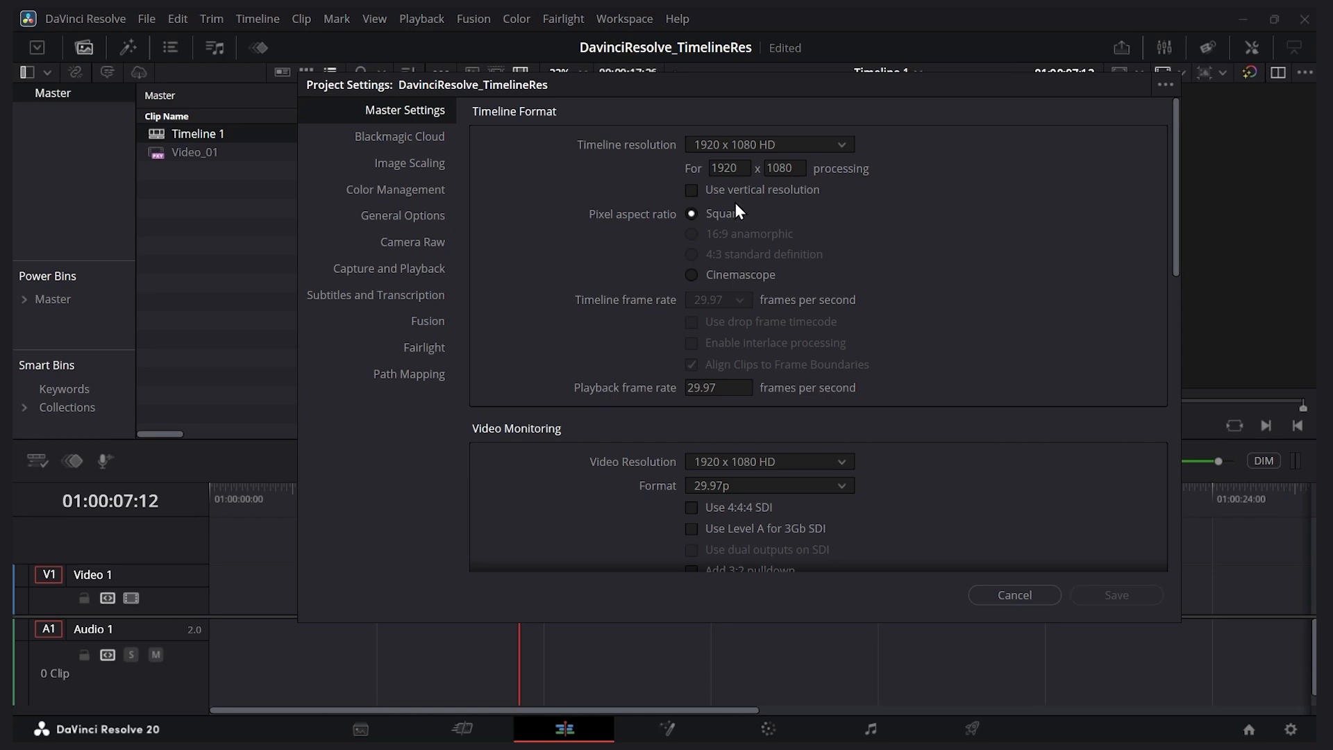
{"action": "left_click", "coordinate": [691, 189]}
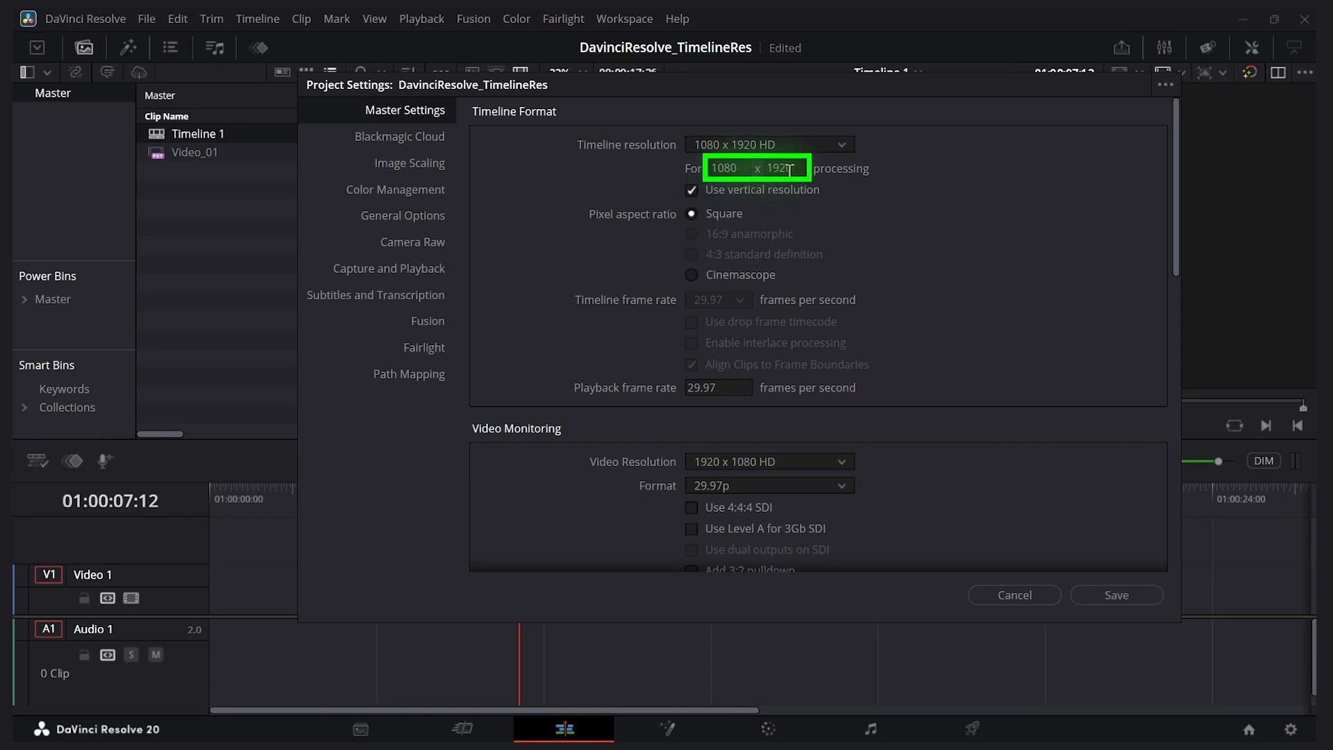
{"action": "left_click", "coordinate": [1116, 595]}
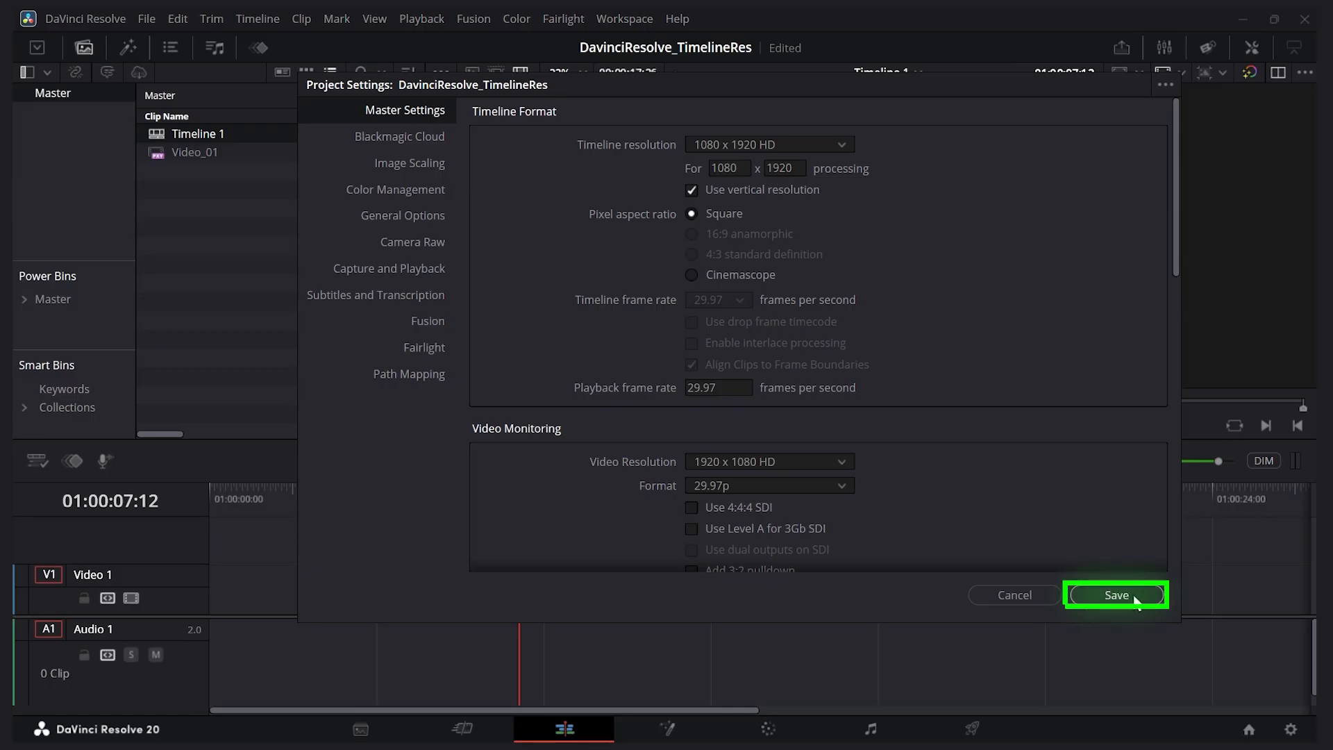
{"action": "left_click", "coordinate": [1116, 594]}
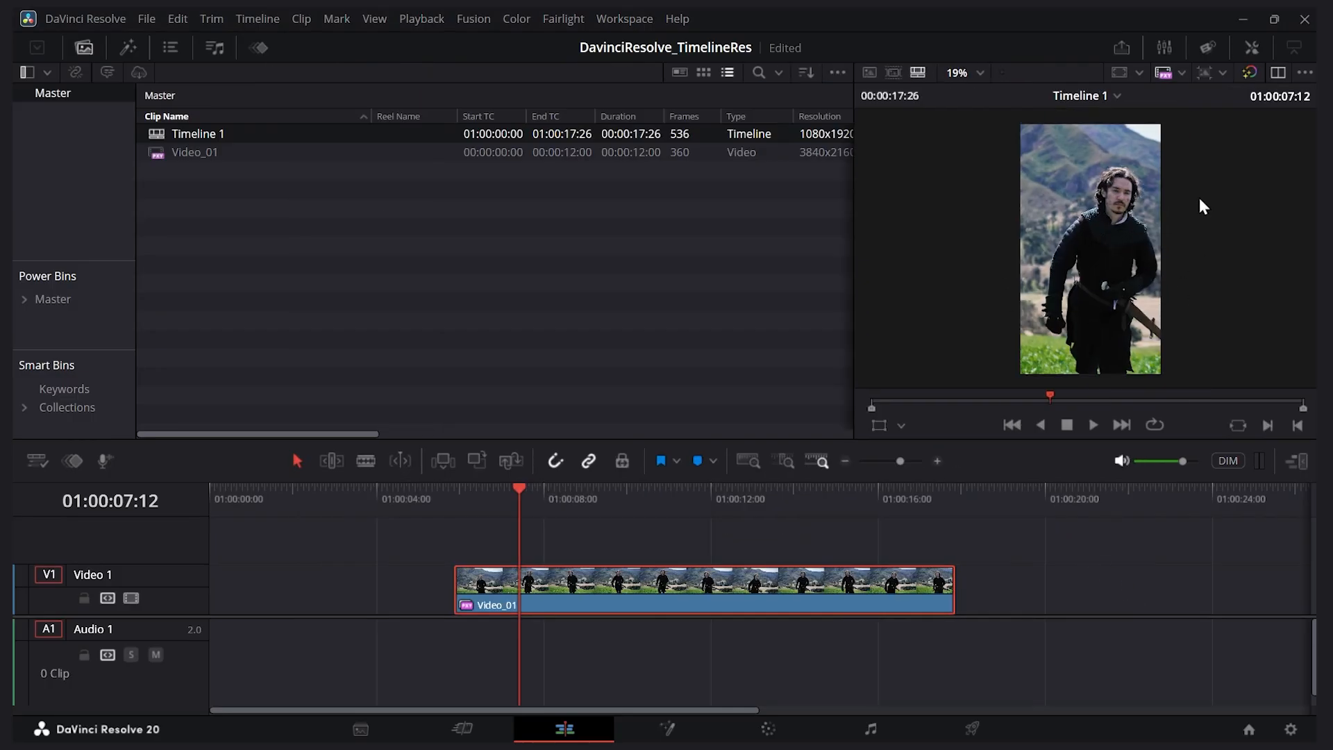
{"action": "mouse_move", "coordinate": [950, 175]}
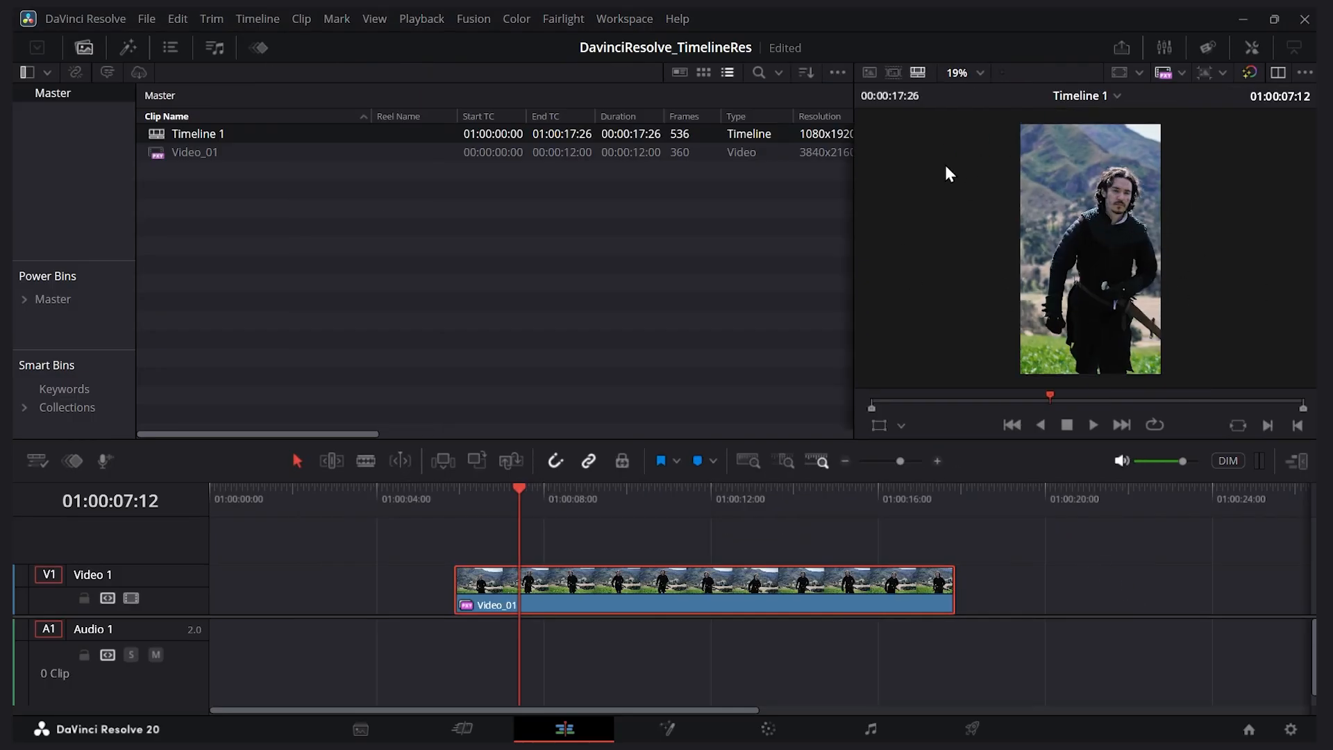
Restore the timeline resolution to 1920 x 1080 HD with vertical resolution off and save
{"action": "left_click", "coordinate": [1289, 729]}
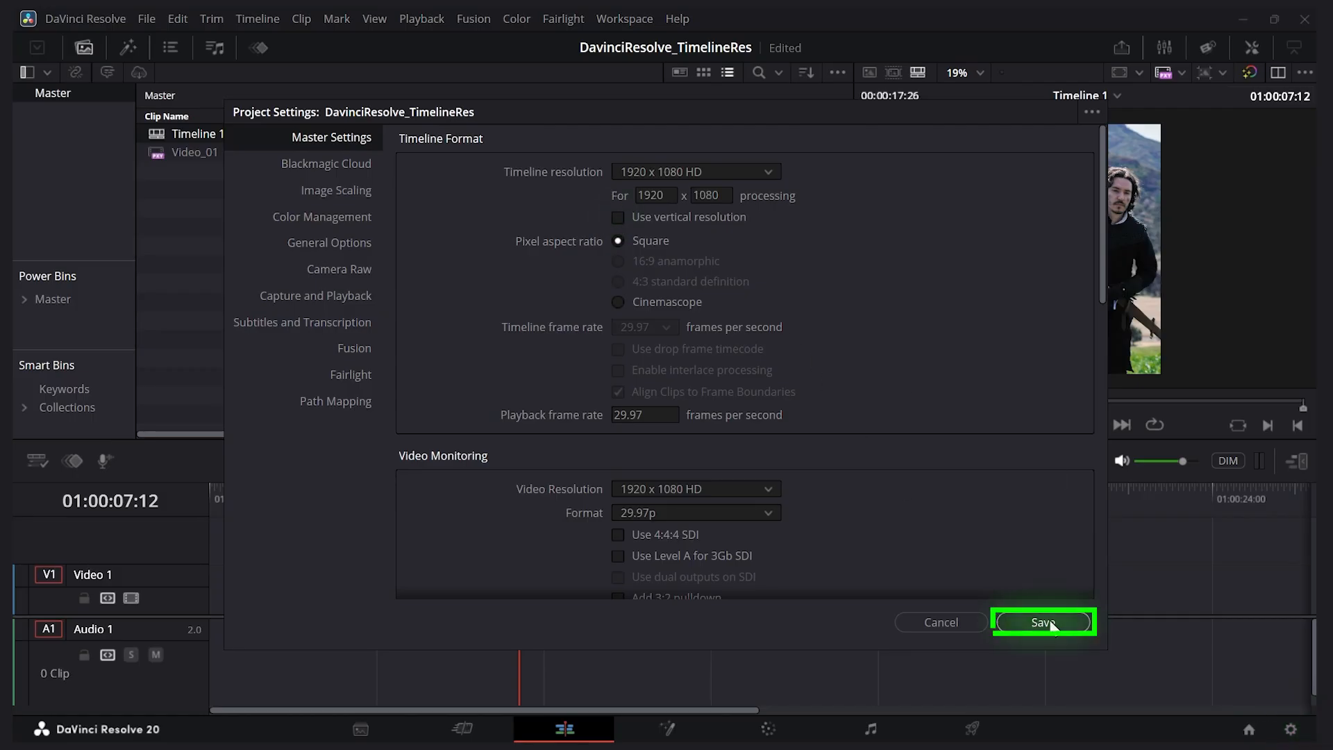
{"action": "left_click", "coordinate": [1042, 622]}
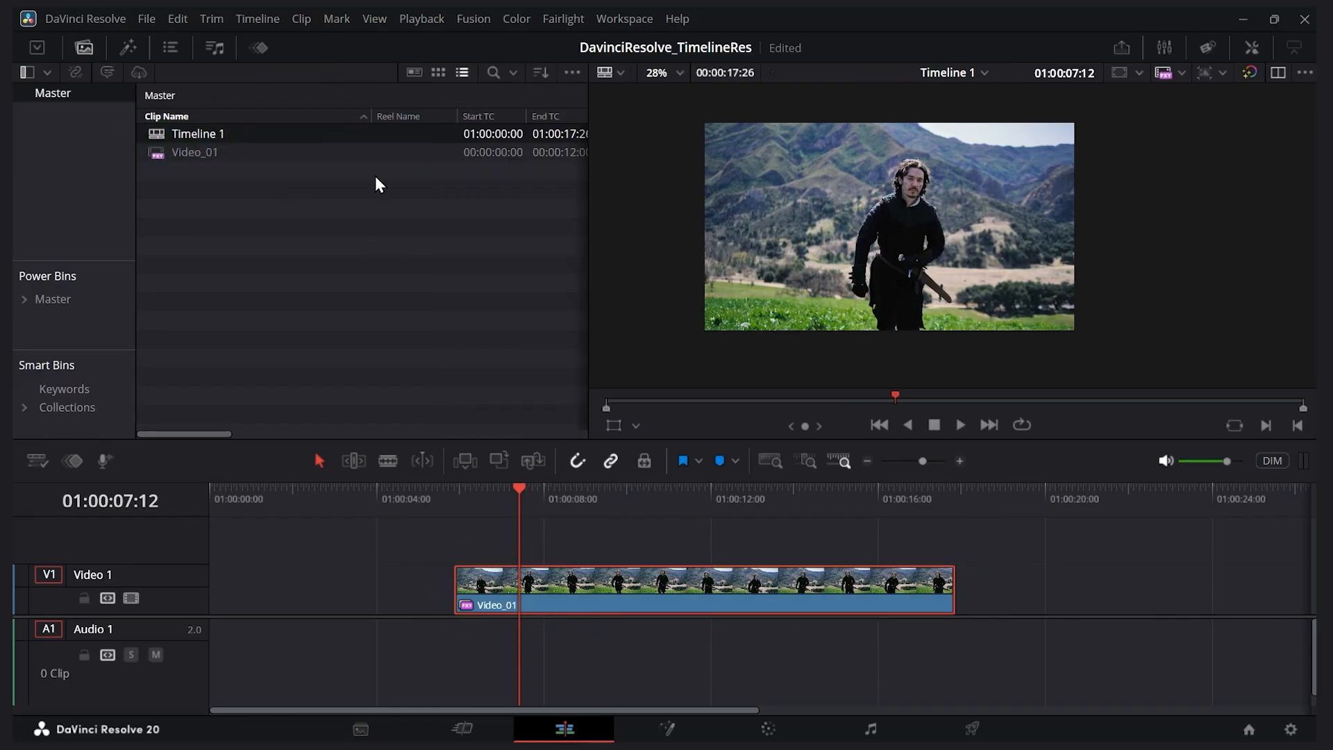
{"action": "left_click", "coordinate": [83, 47]}
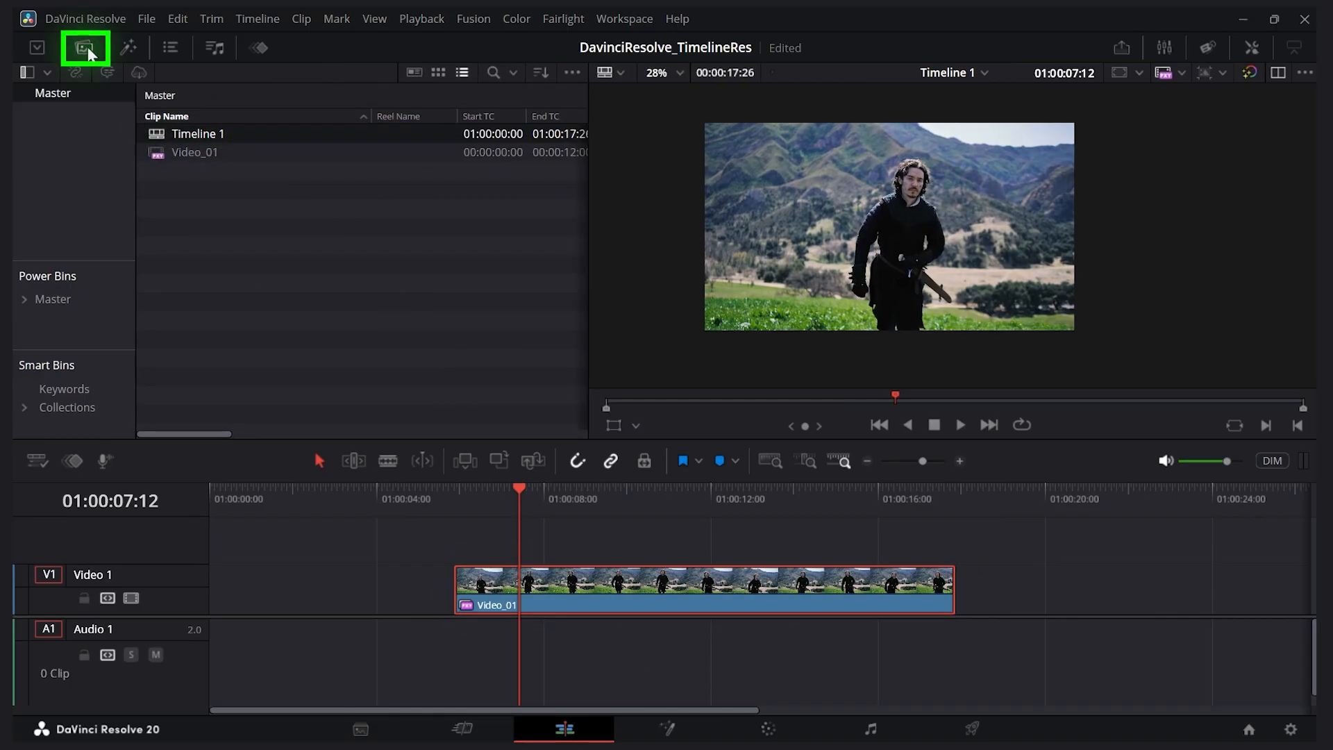
{"action": "left_click", "coordinate": [197, 133]}
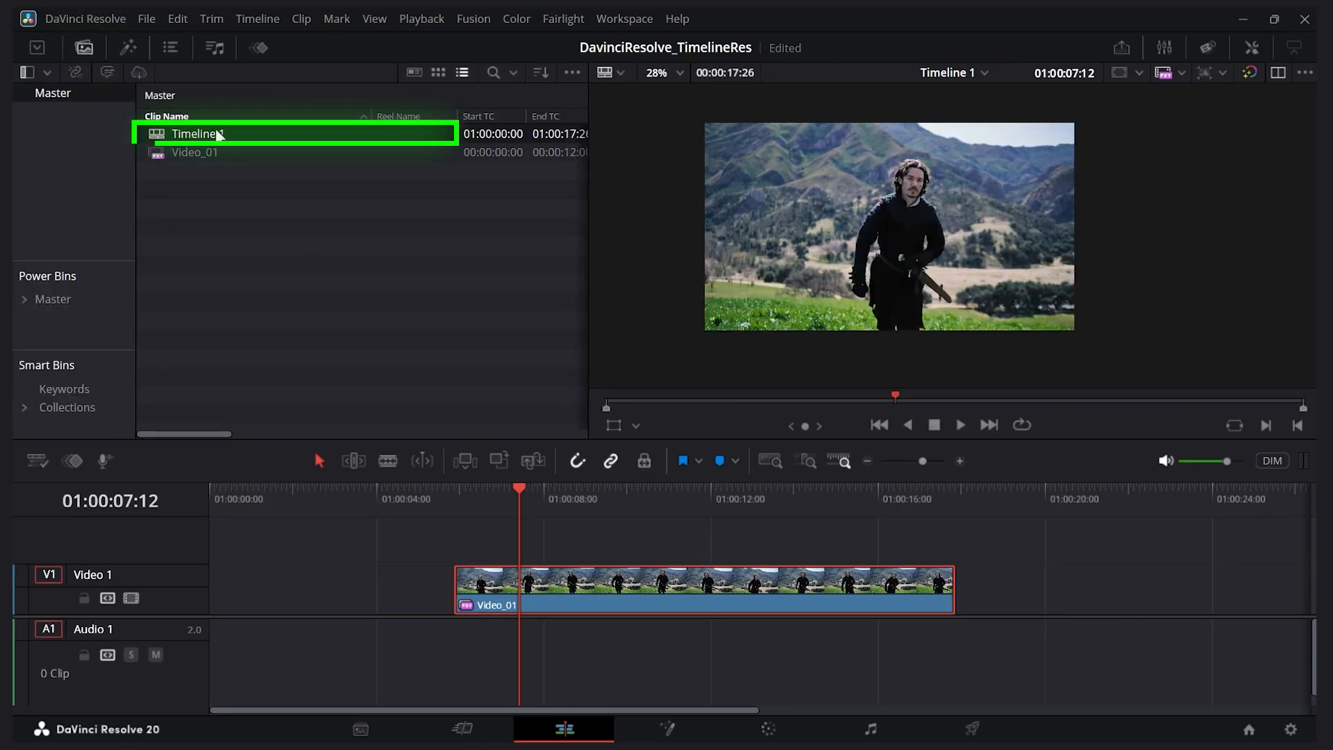
{"action": "right_click", "coordinate": [201, 134]}
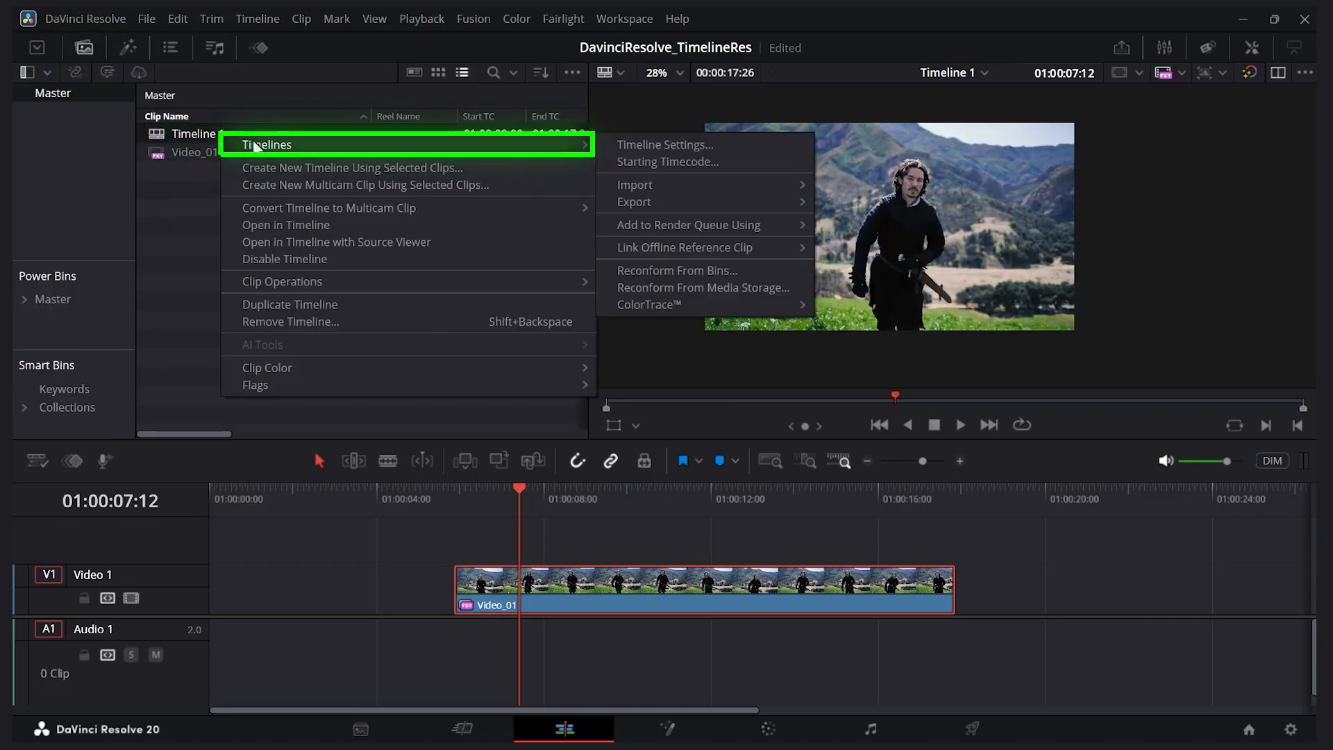
{"action": "mouse_move", "coordinate": [677, 152]}
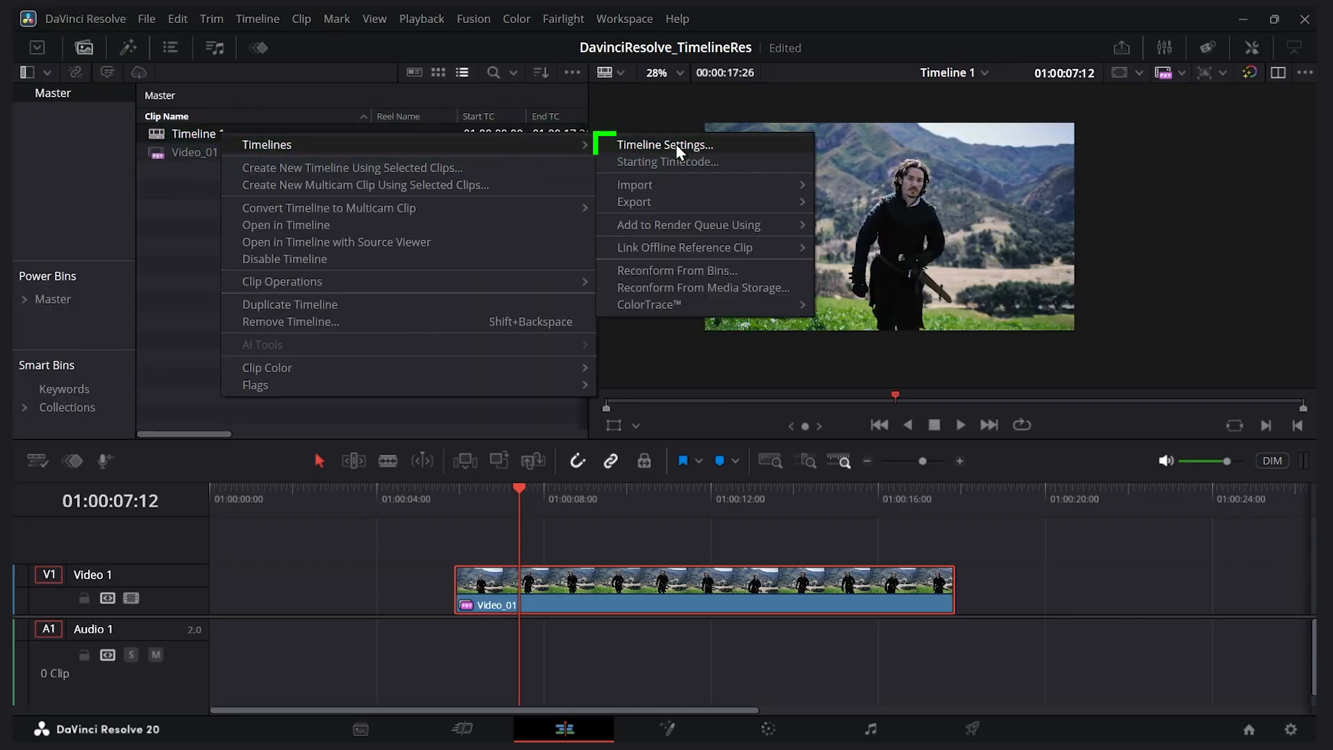
{"action": "left_click", "coordinate": [665, 145]}
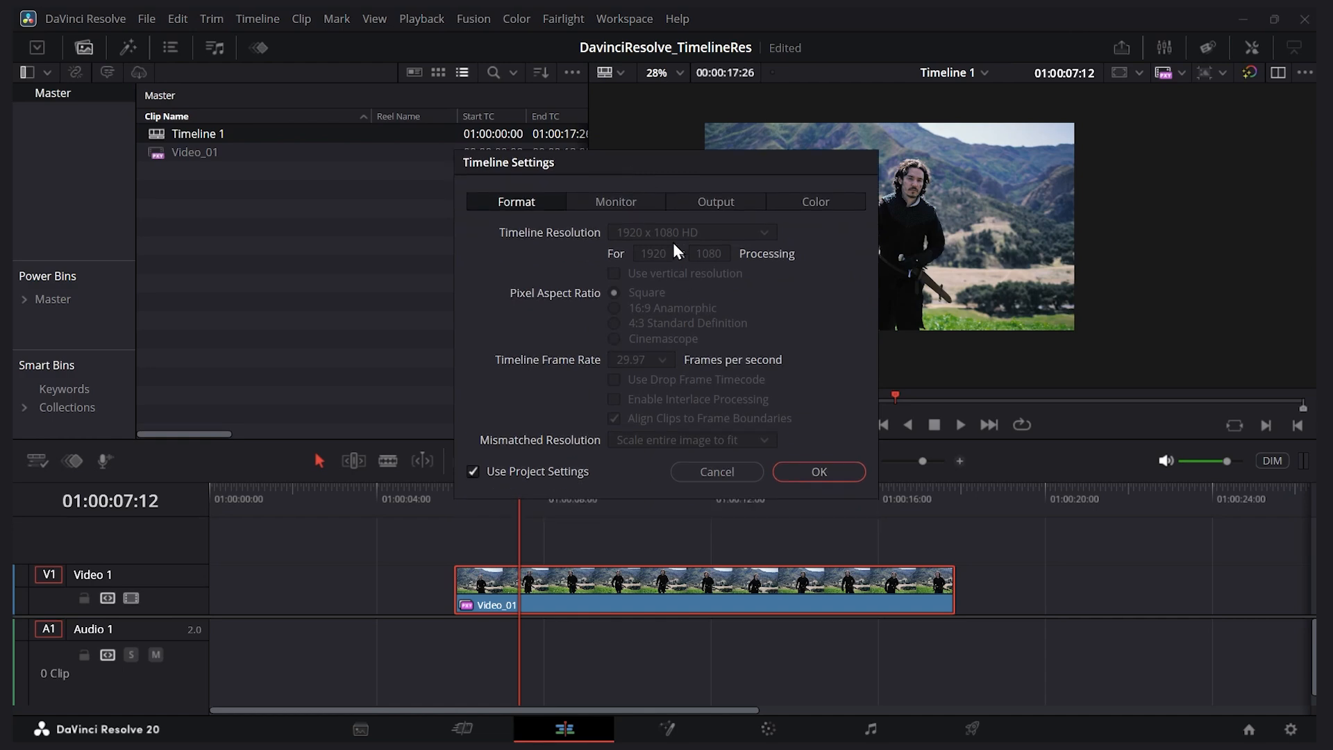
{"action": "mouse_move", "coordinate": [564, 485]}
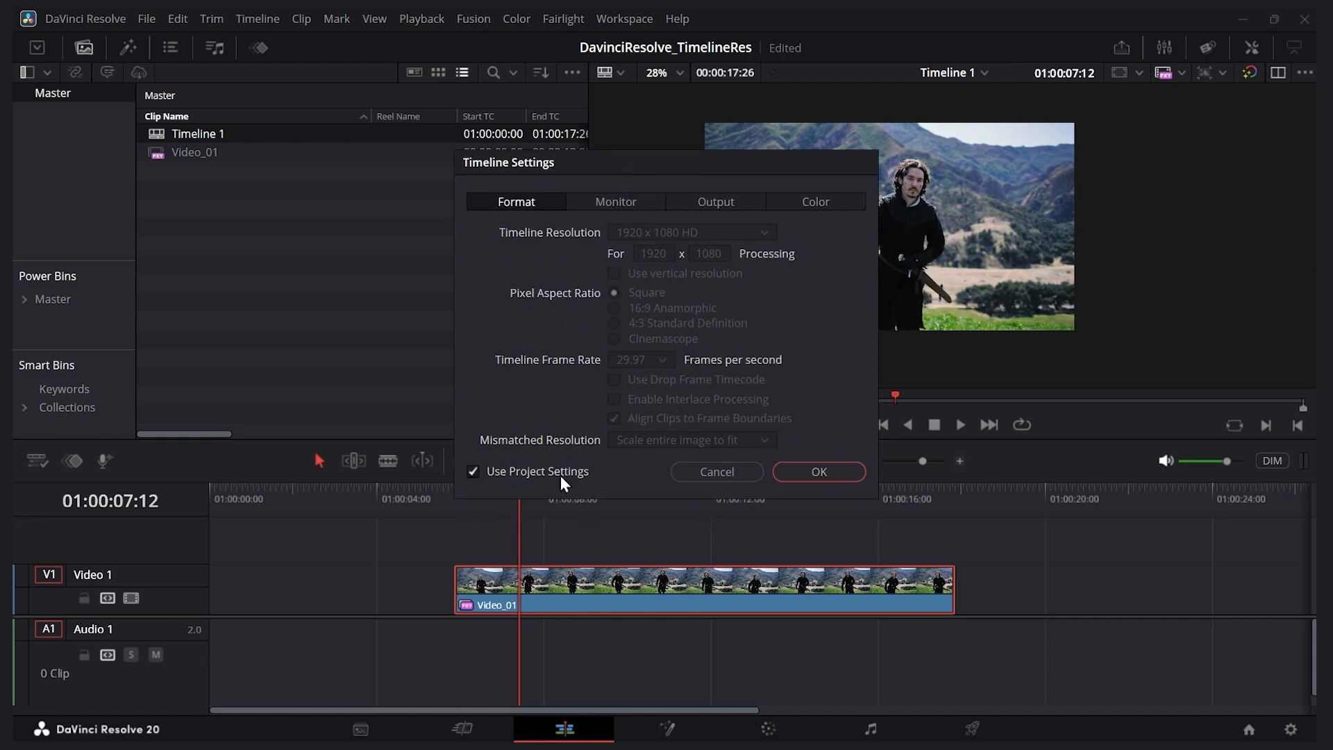
{"action": "left_click", "coordinate": [472, 472]}
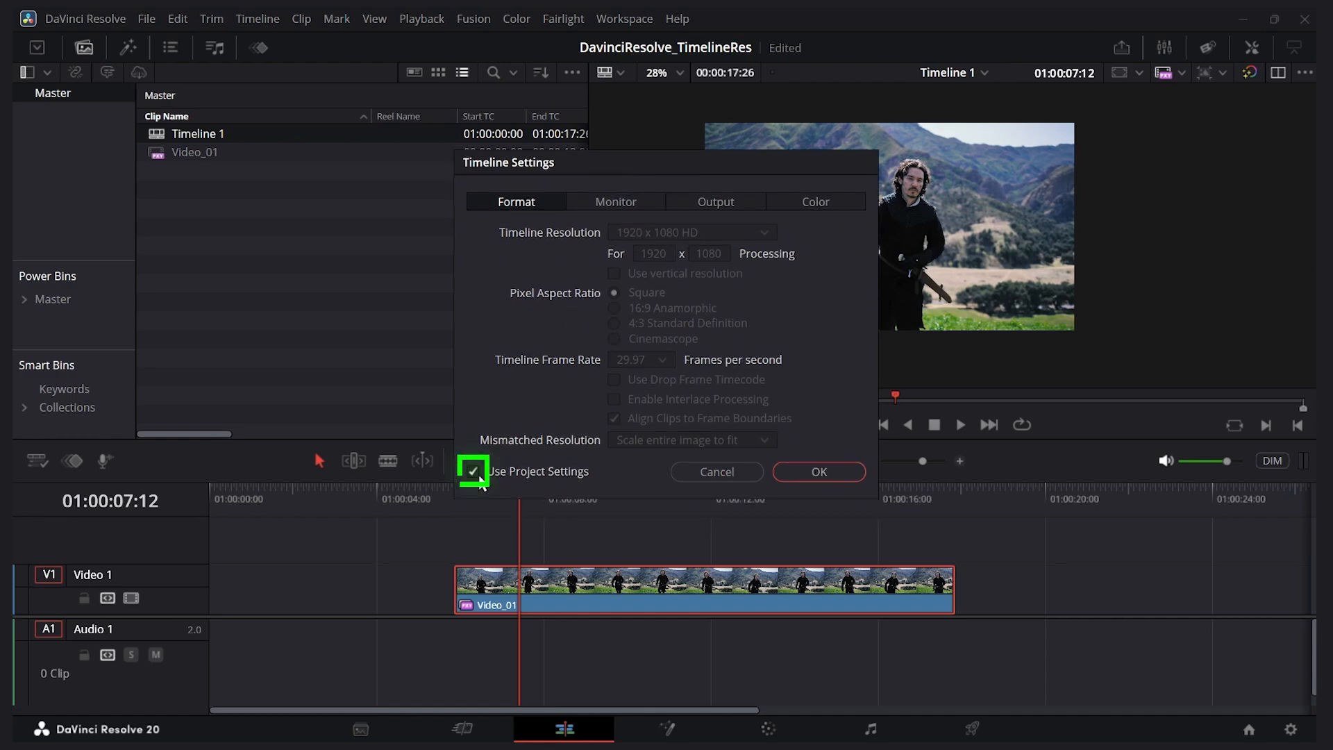
{"action": "left_click", "coordinate": [472, 472]}
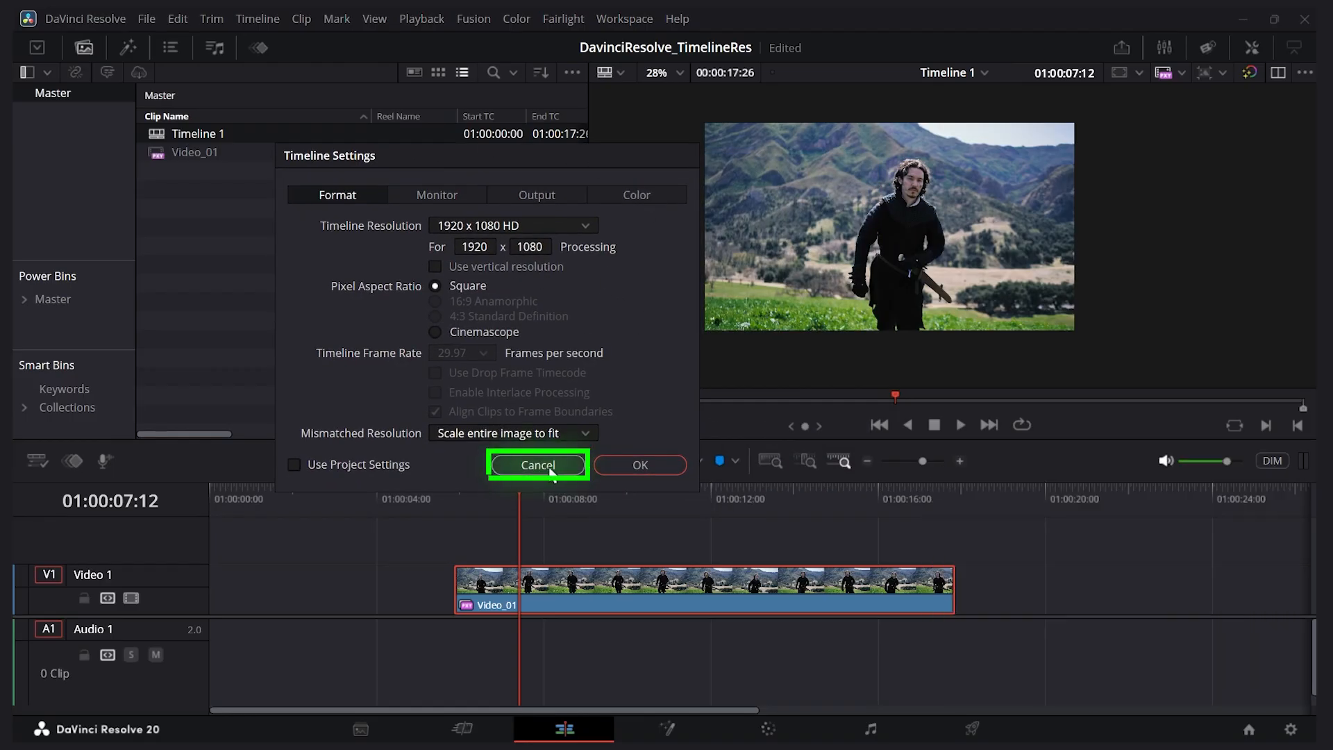
{"action": "left_click", "coordinate": [539, 465]}
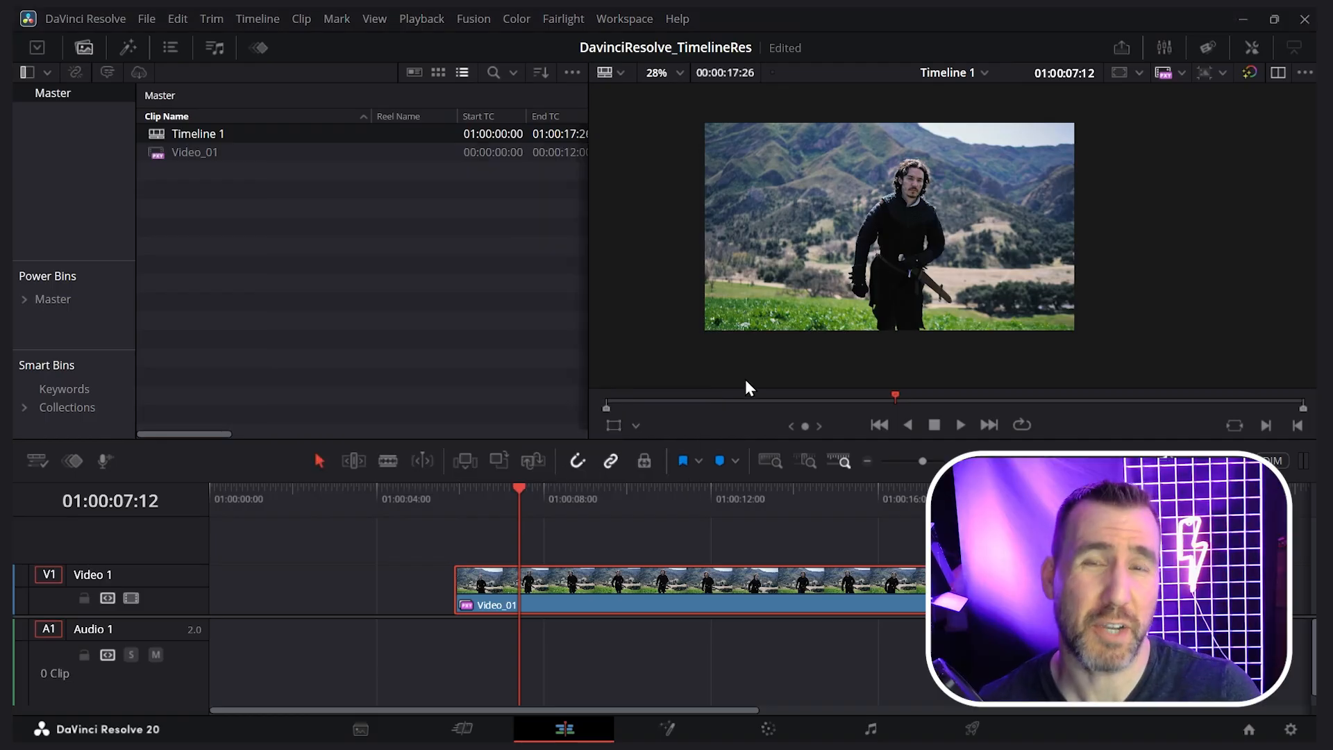
{"action": "mouse_move", "coordinate": [731, 391]}
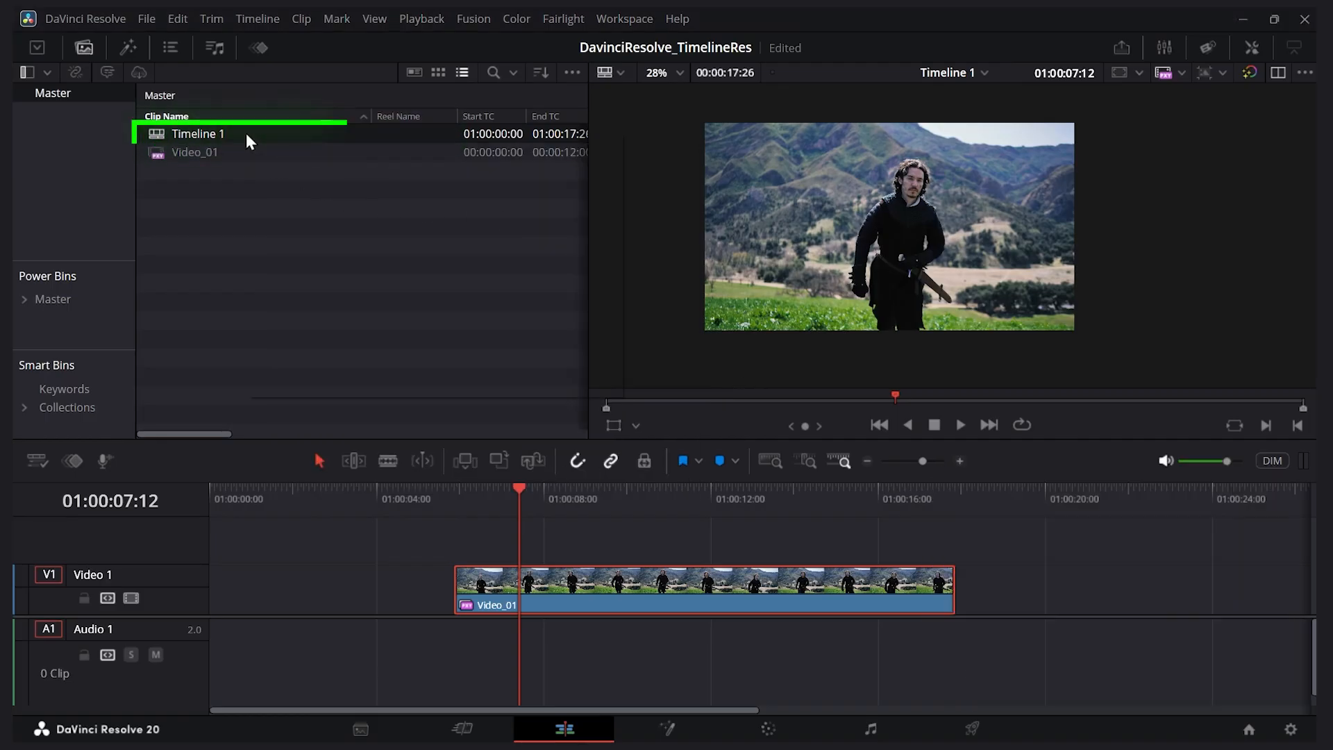
Duplicate Timeline 1 as 'Timeline - Vertical' and show the copy in the viewer
{"action": "right_click", "coordinate": [197, 133]}
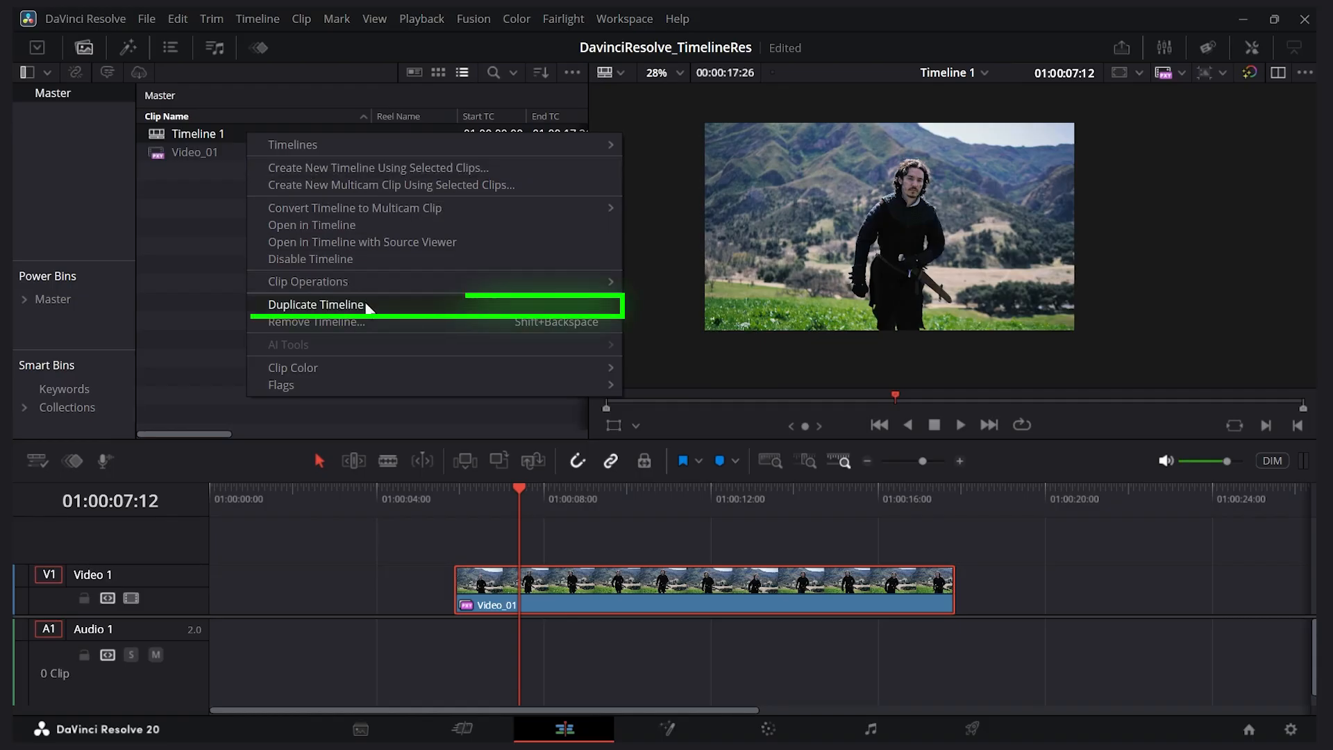
{"action": "left_click", "coordinate": [316, 304]}
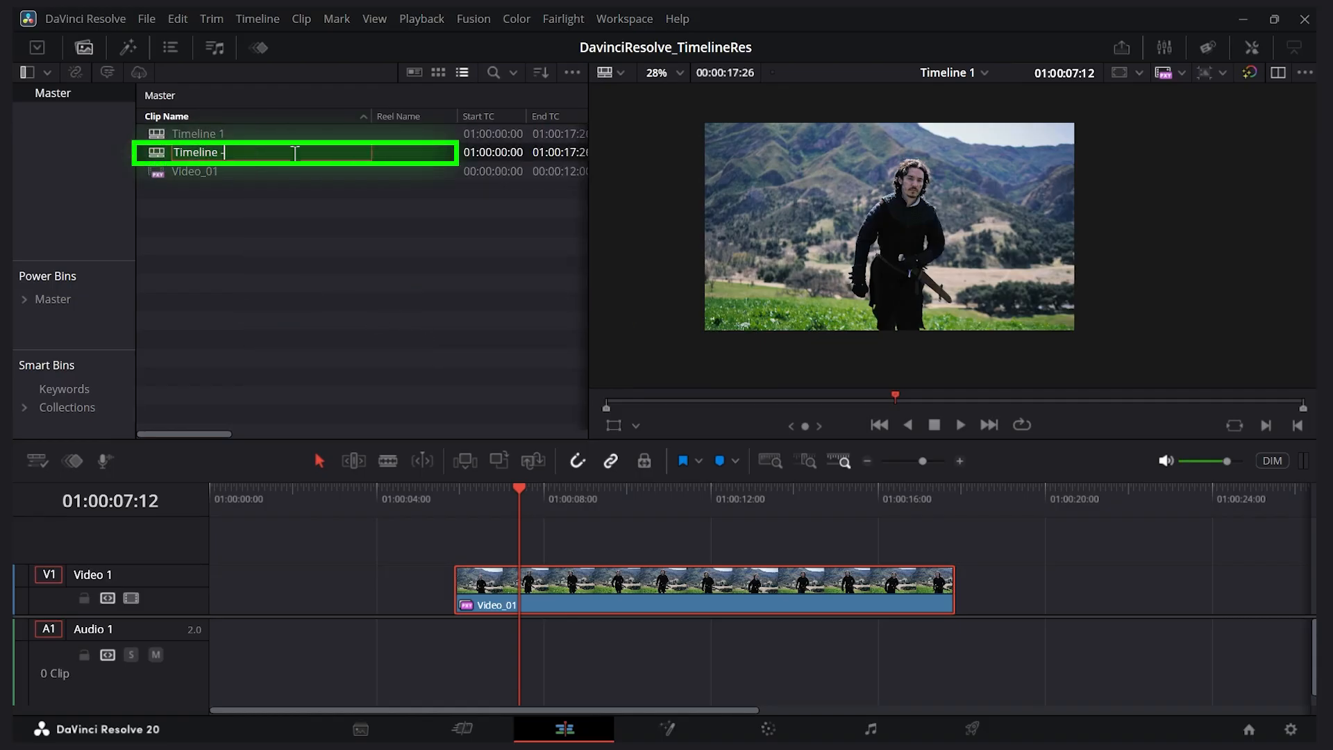
{"action": "type", "text": "Vertical"}
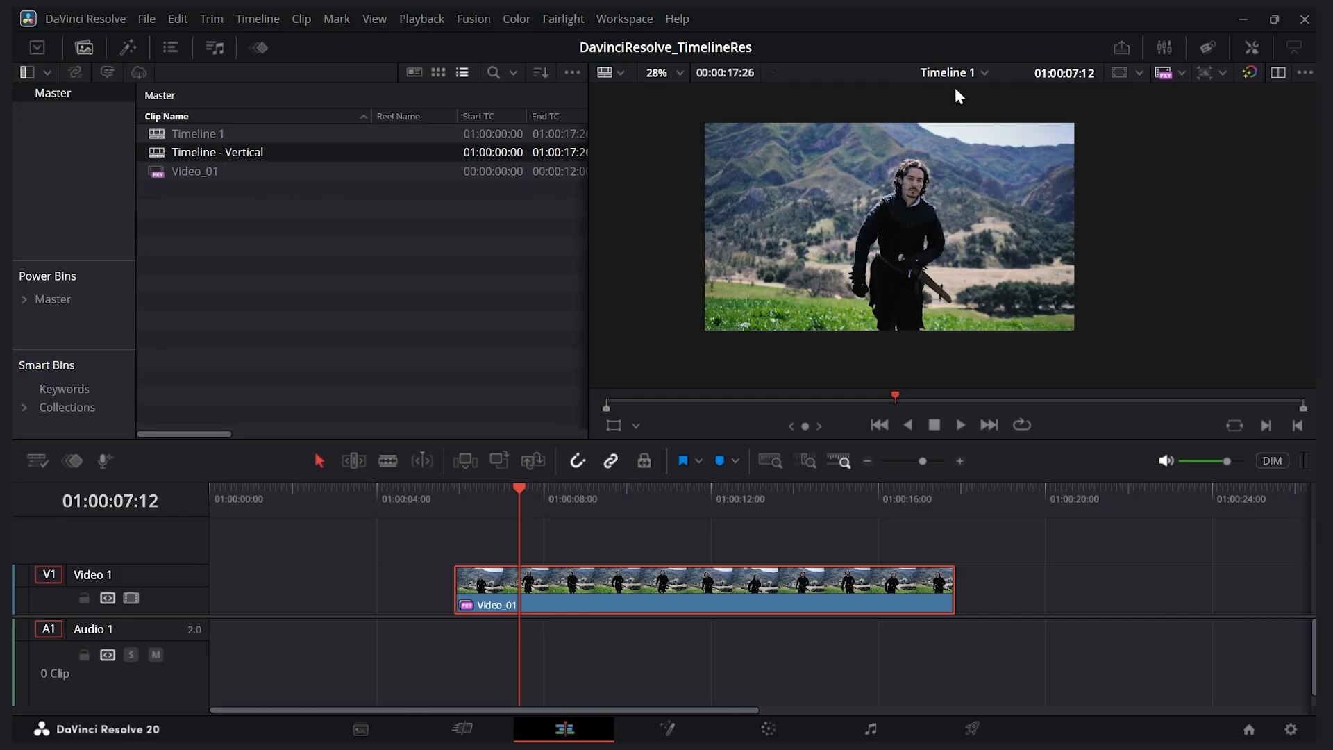
{"action": "left_click", "coordinate": [953, 72]}
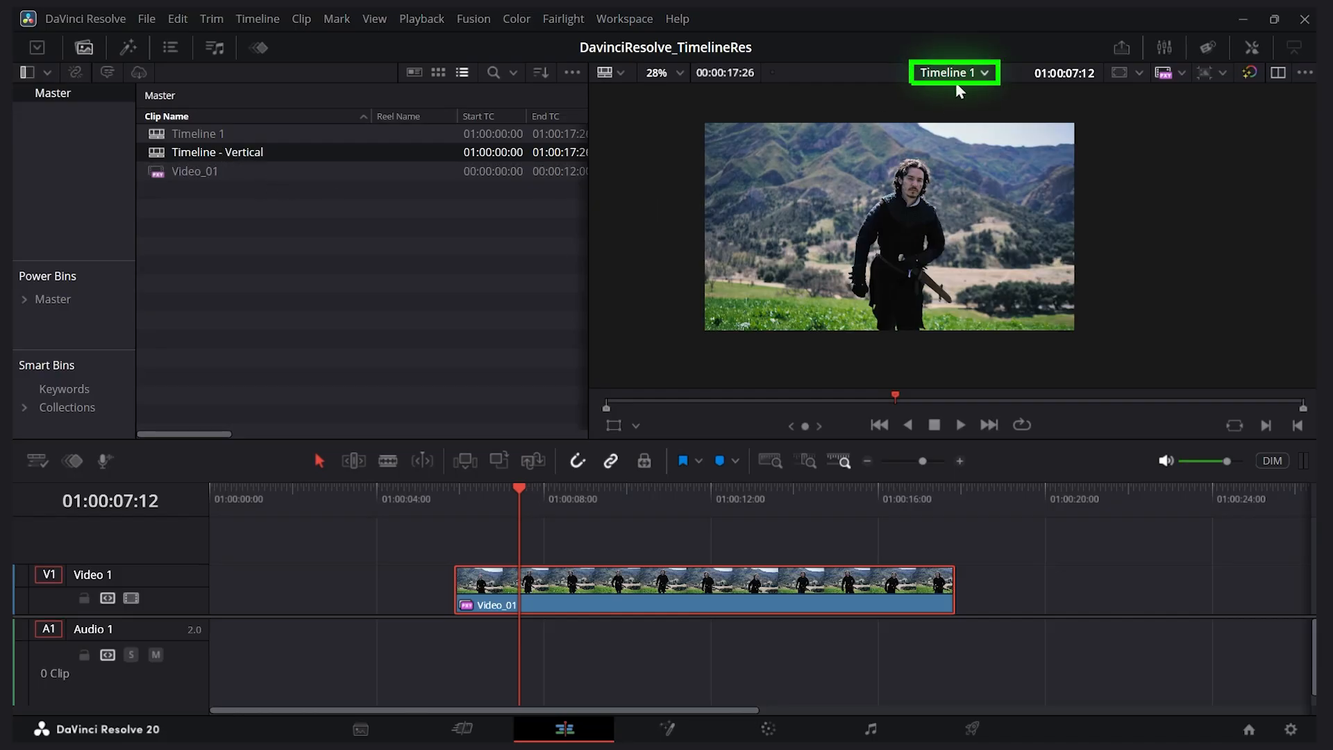
{"action": "left_click", "coordinate": [983, 74]}
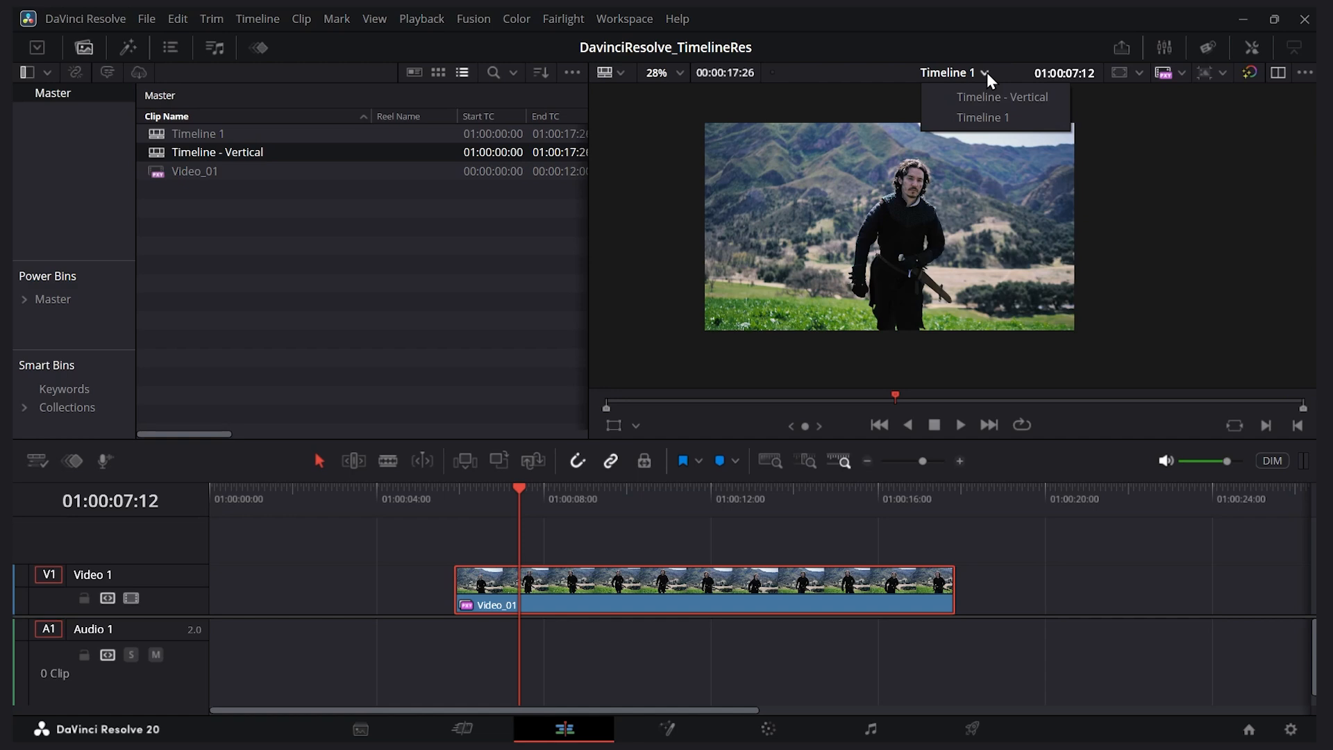
{"action": "left_click", "coordinate": [1003, 98]}
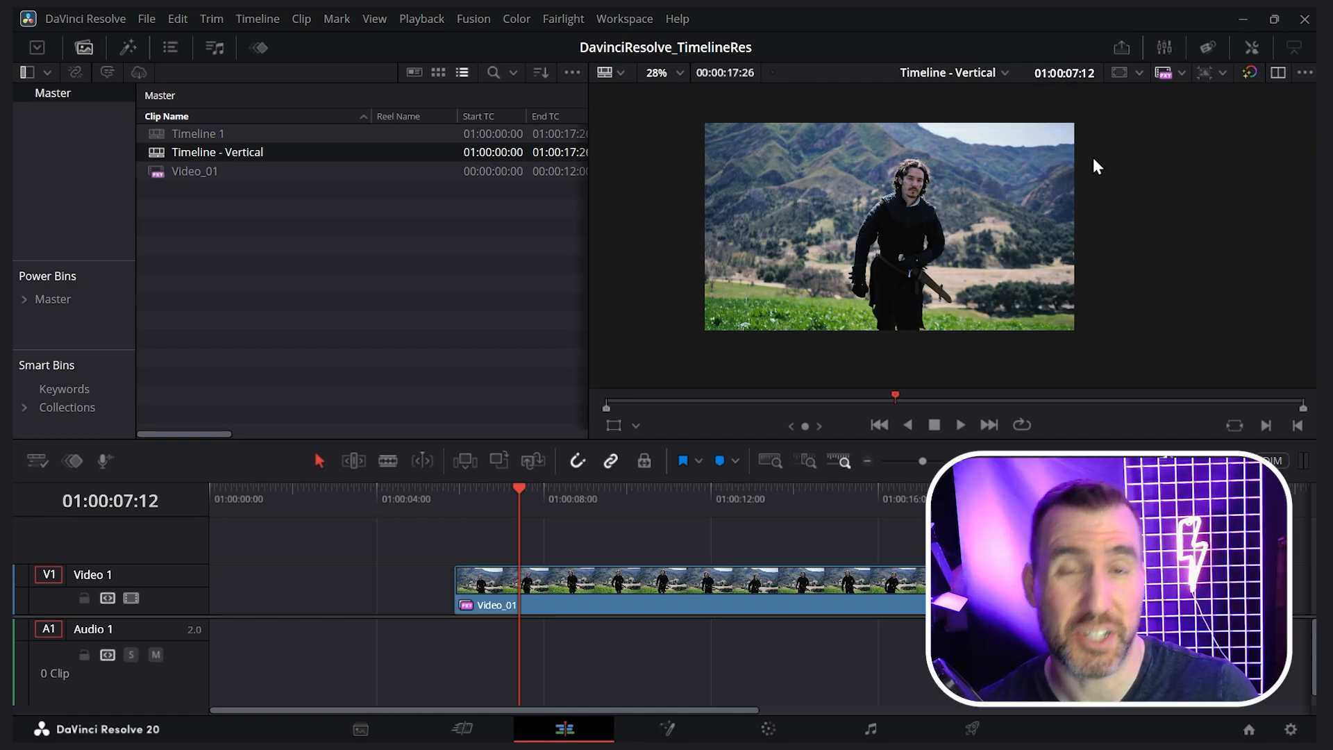
In Timeline Settings, uncheck Use Project Settings and enable vertical 1080 x 1920 resolution for Timeline - Vertical
{"action": "right_click", "coordinate": [216, 153]}
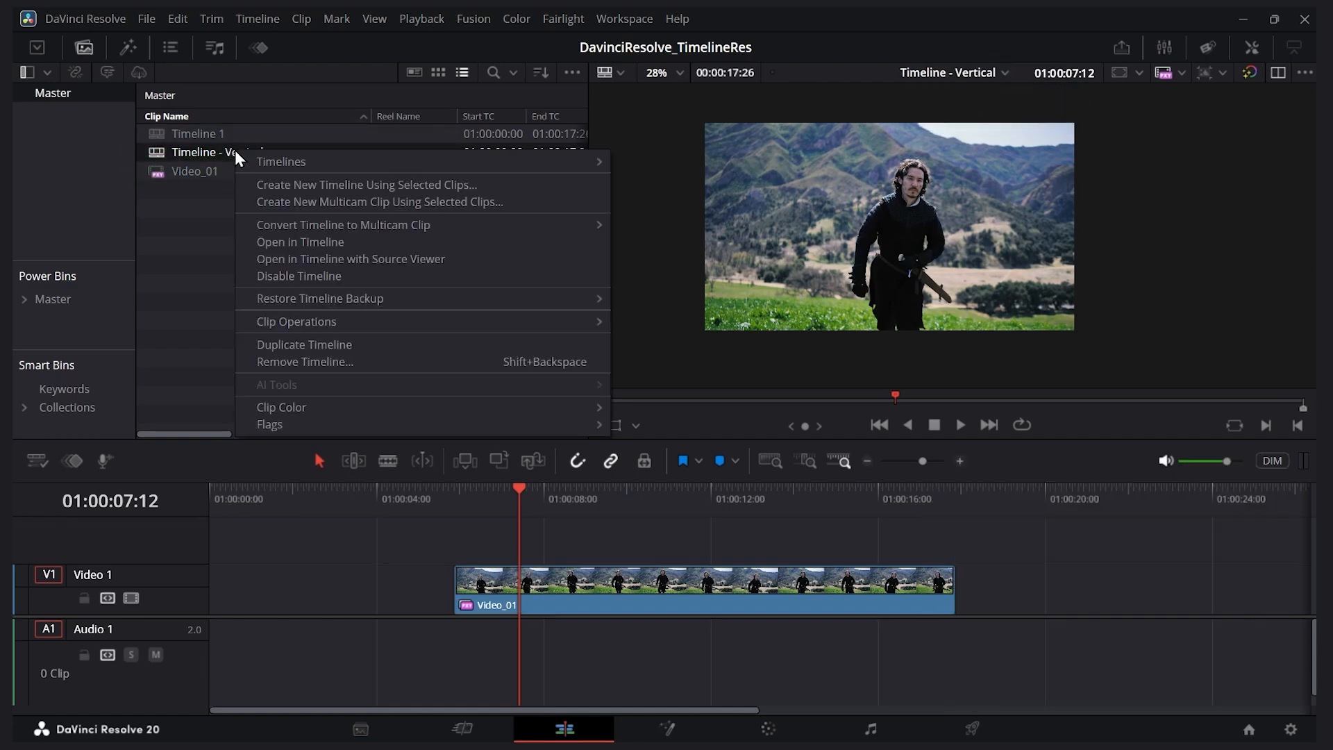
{"action": "mouse_move", "coordinate": [282, 161]}
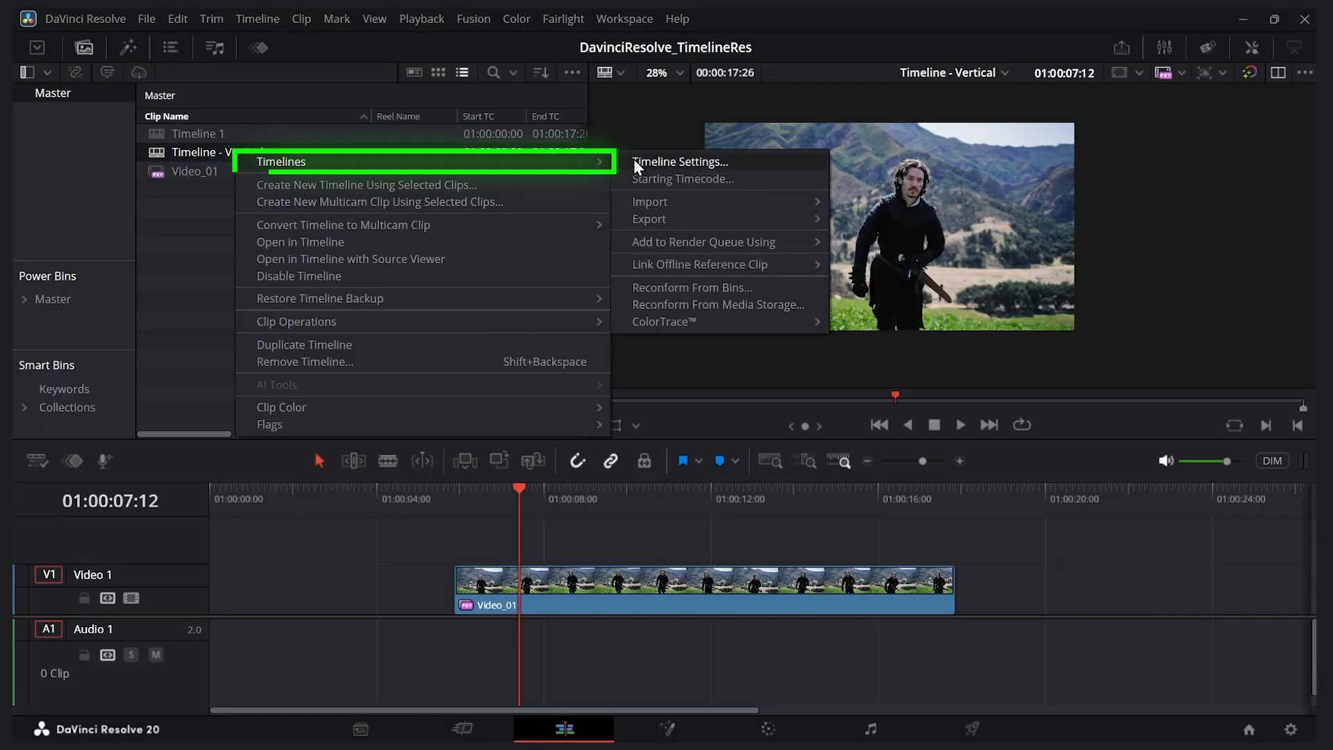
{"action": "left_click", "coordinate": [680, 161]}
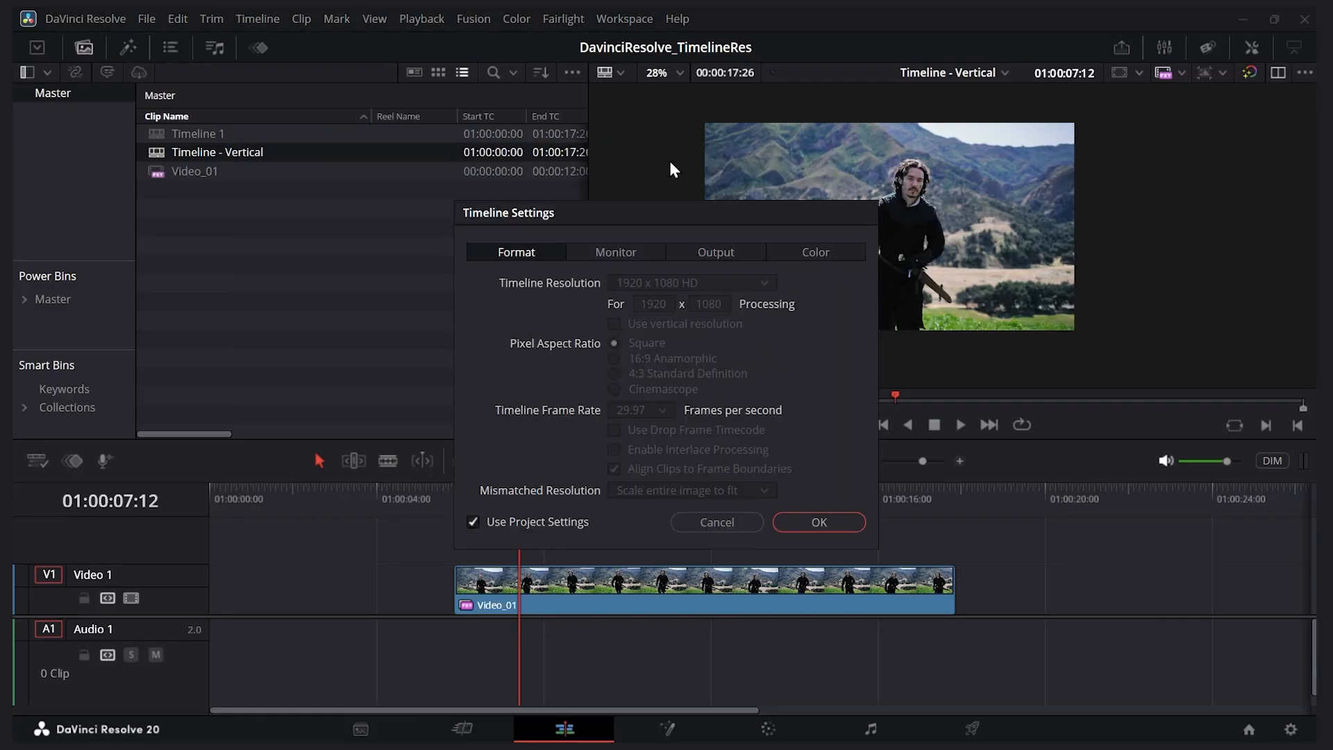
{"action": "left_click", "coordinate": [472, 520]}
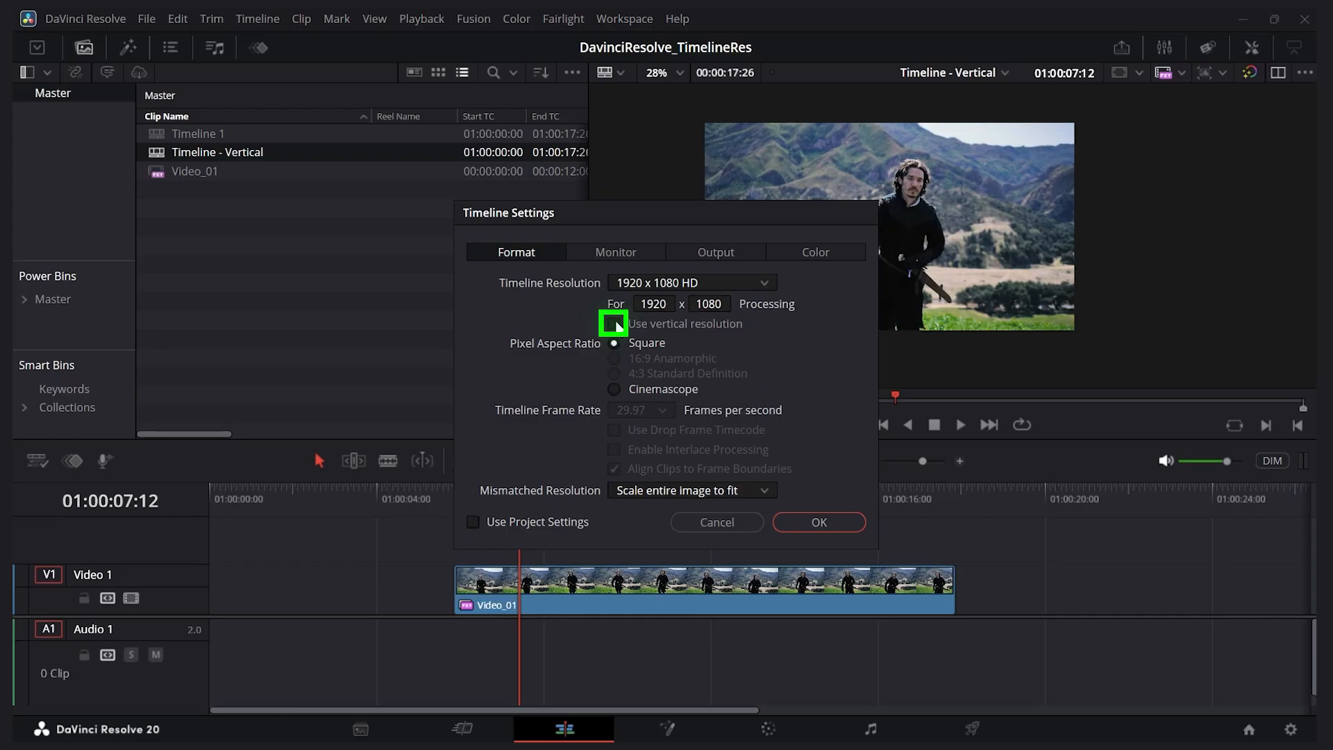
{"action": "left_click", "coordinate": [614, 323]}
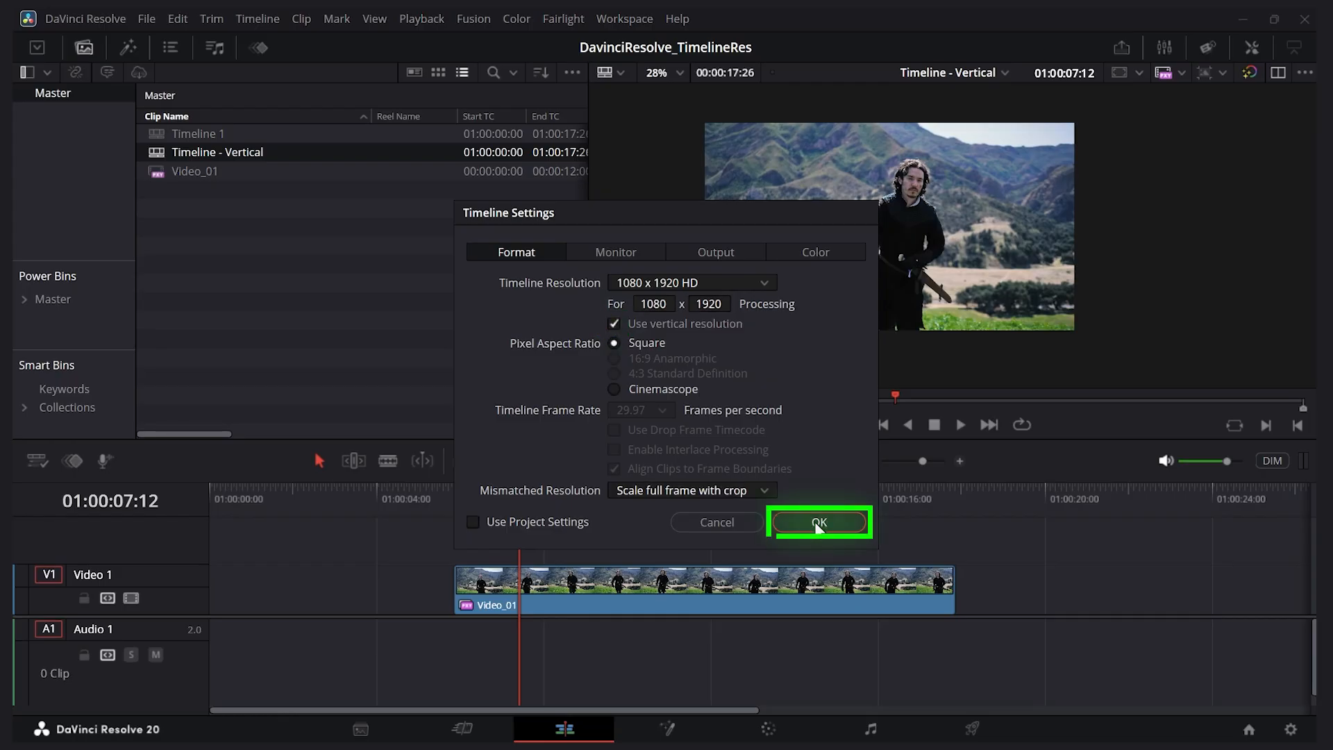
{"action": "left_click", "coordinate": [819, 522]}
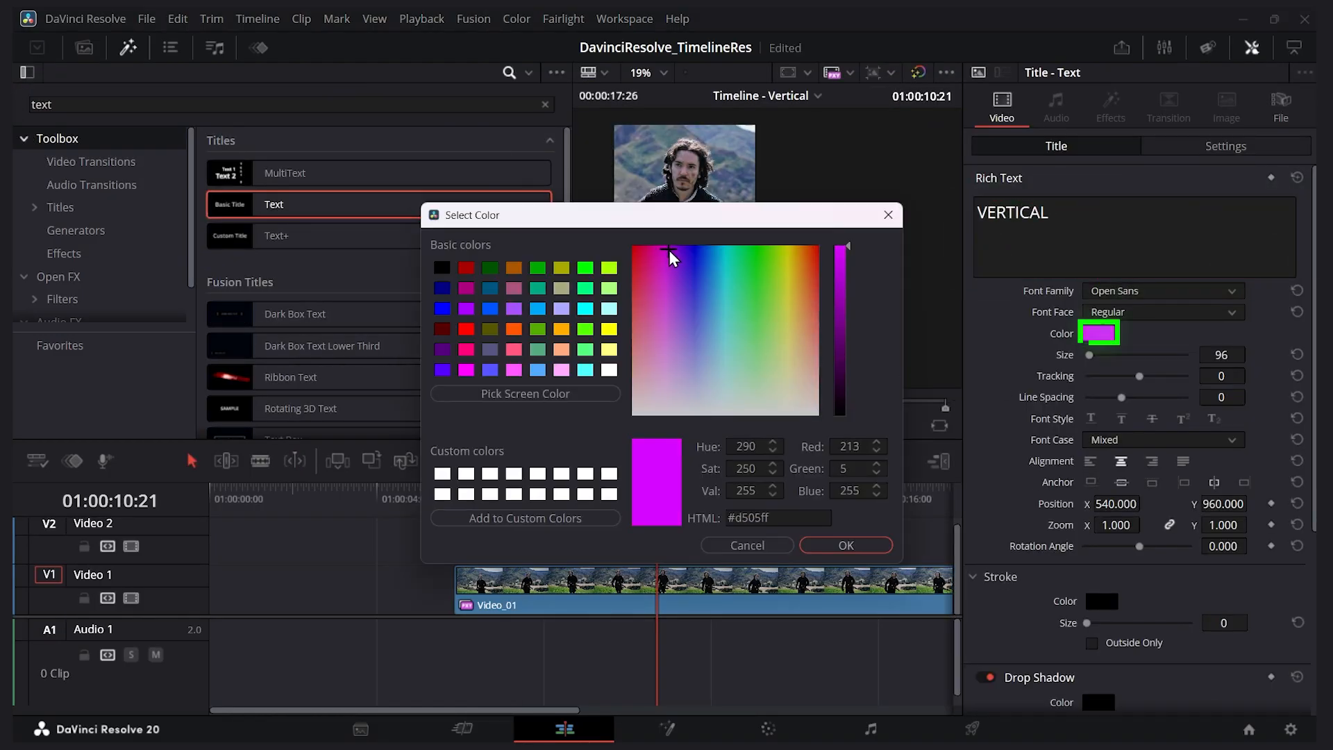
Confirm the pink colour for the VERTICAL title and switch the viewer back to Timeline 1
{"action": "left_click", "coordinate": [845, 544]}
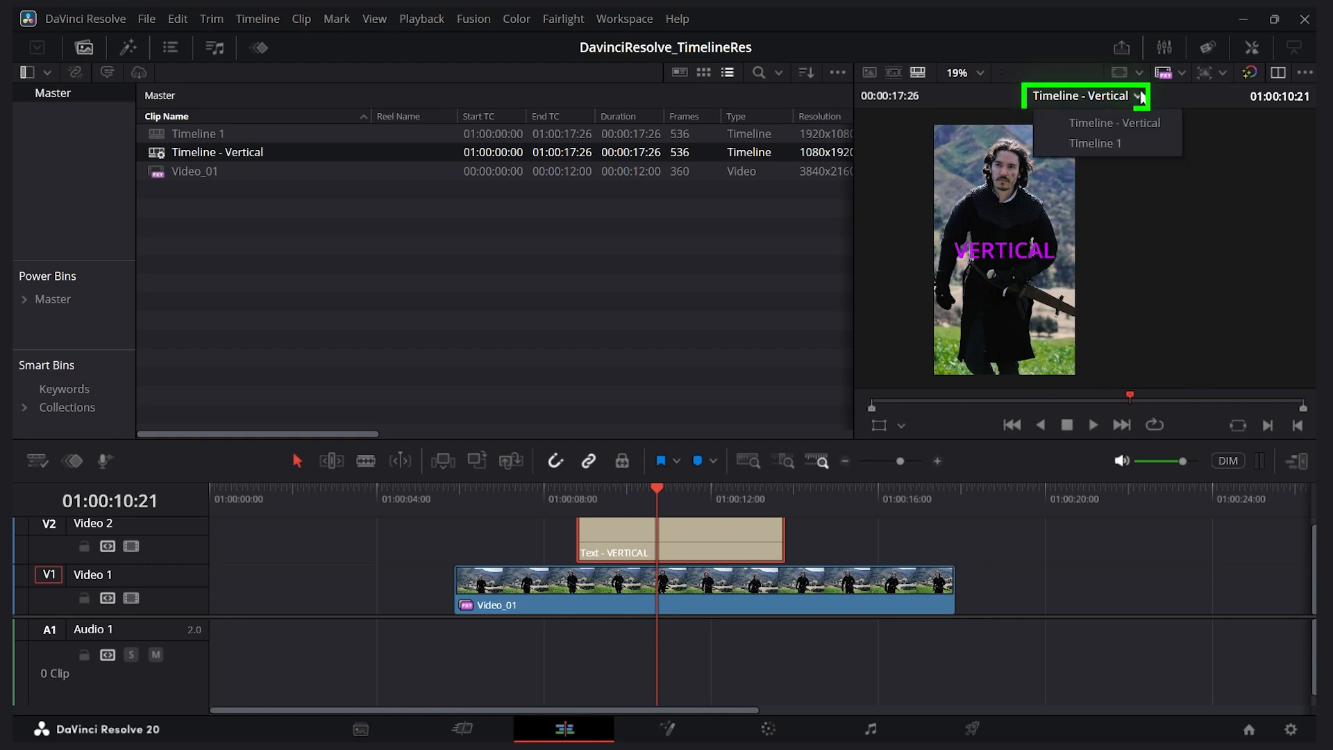
{"action": "left_click", "coordinate": [1095, 143]}
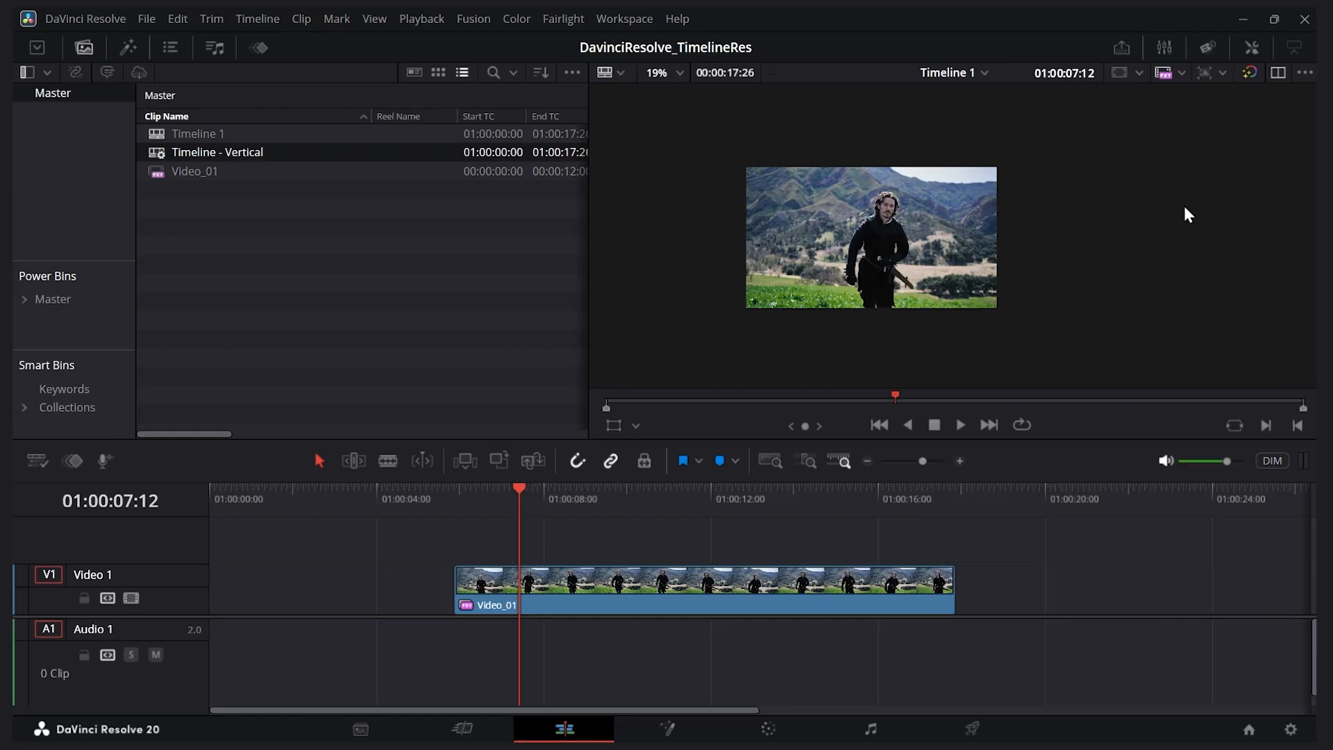
{"action": "mouse_move", "coordinate": [974, 736]}
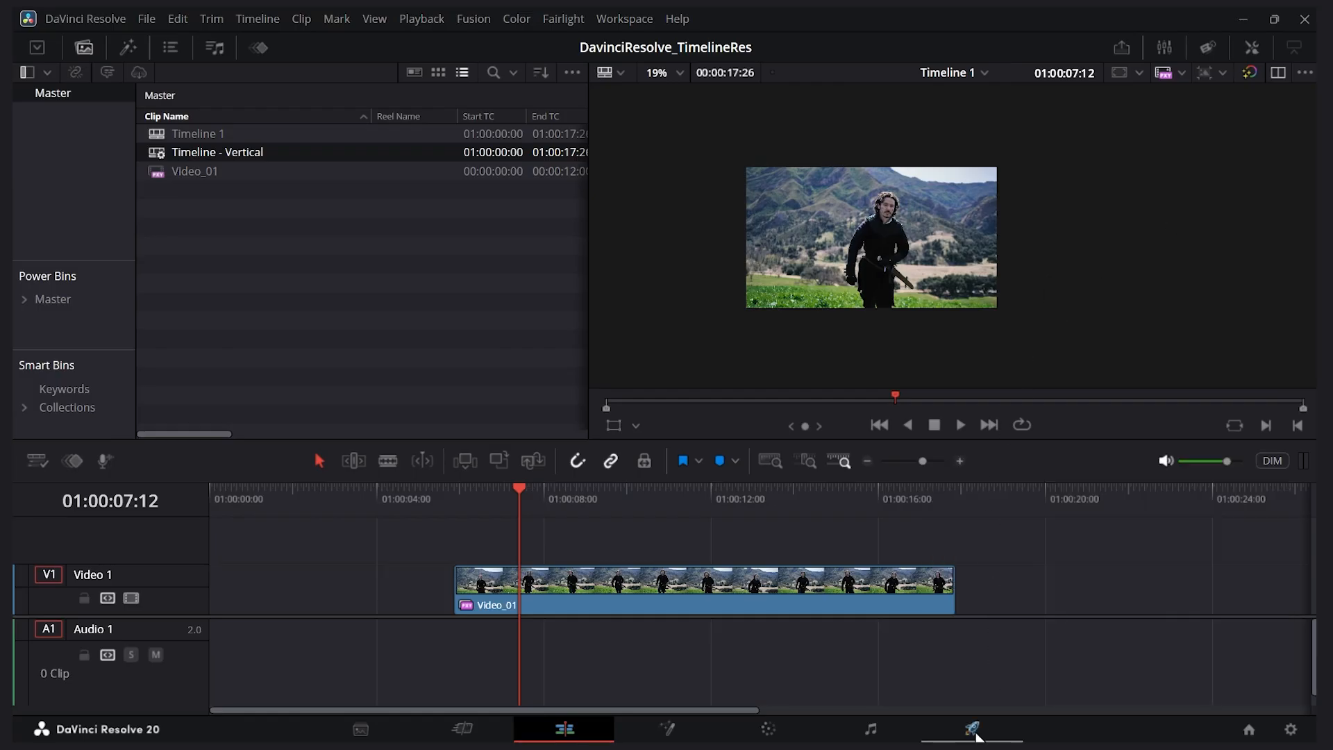
{"action": "mouse_move", "coordinate": [969, 727]}
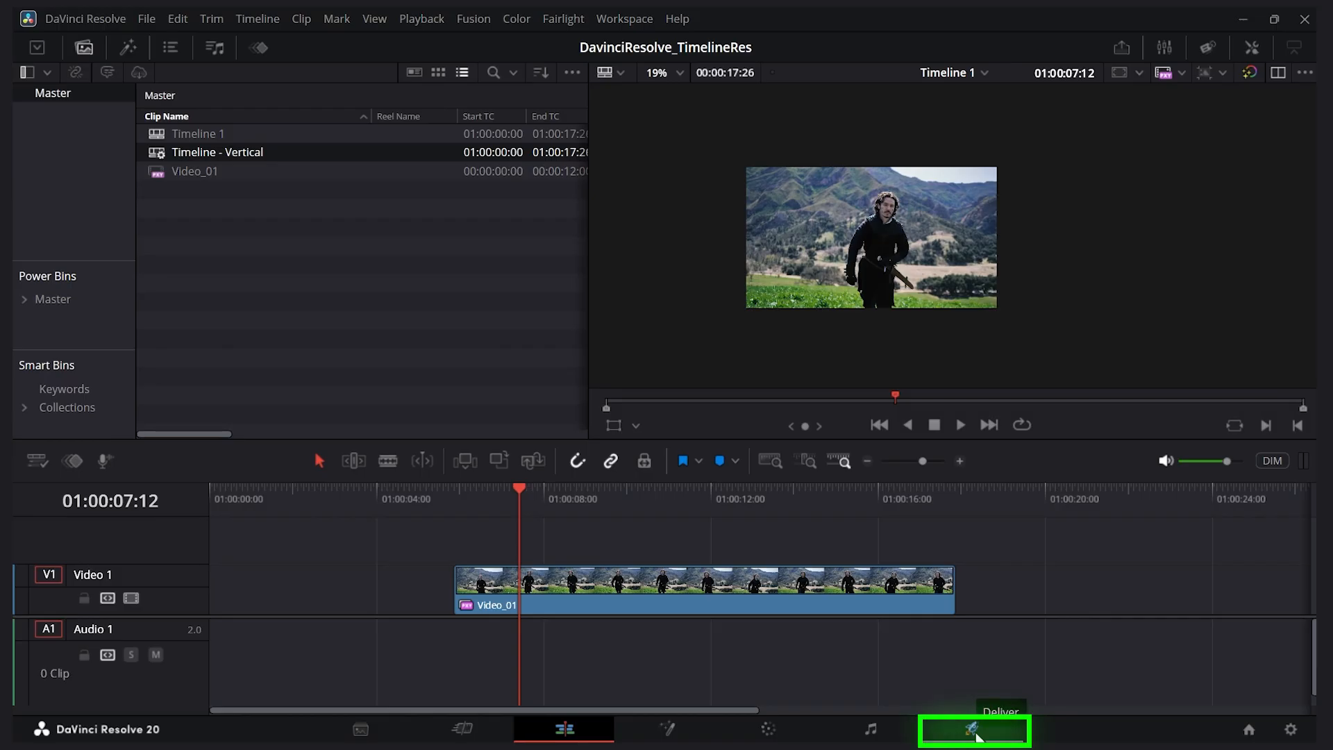
On the Deliver page, choose Timeline - Vertical as the timeline to render
{"action": "left_click", "coordinate": [967, 733]}
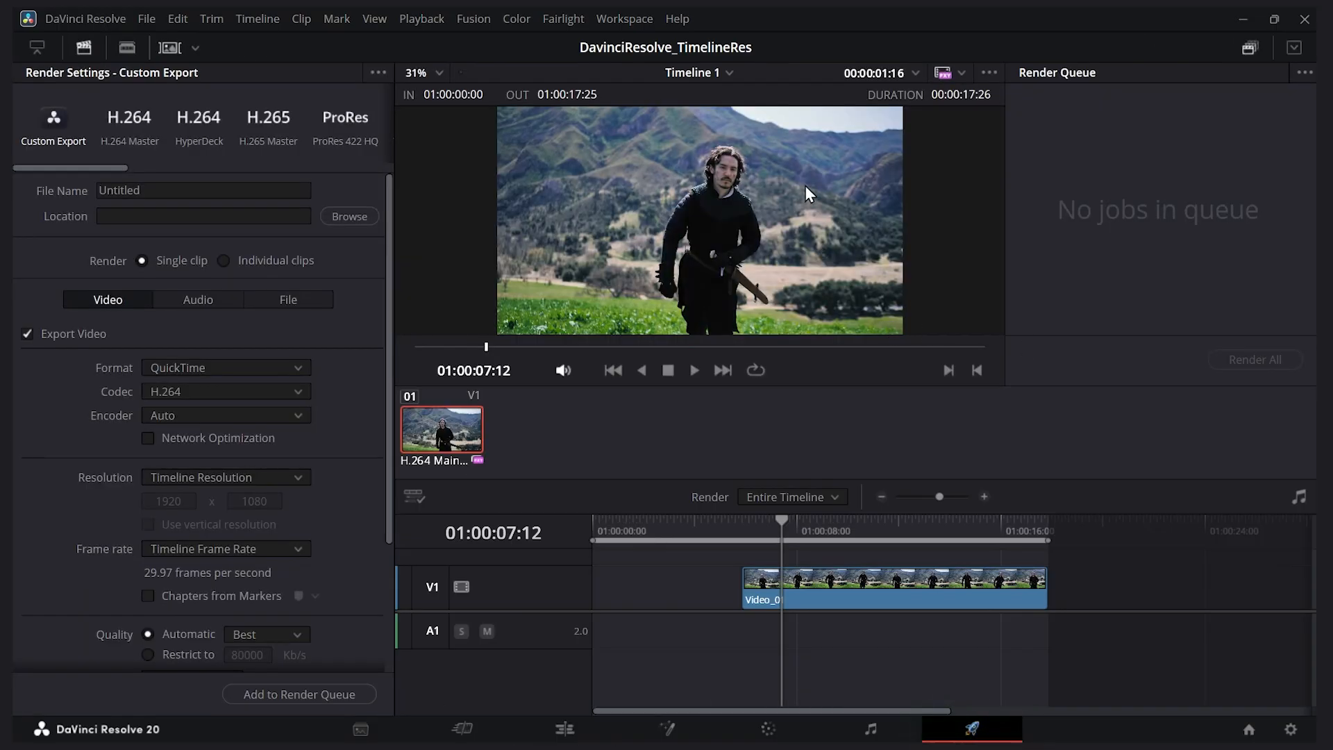
{"action": "left_click", "coordinate": [698, 72]}
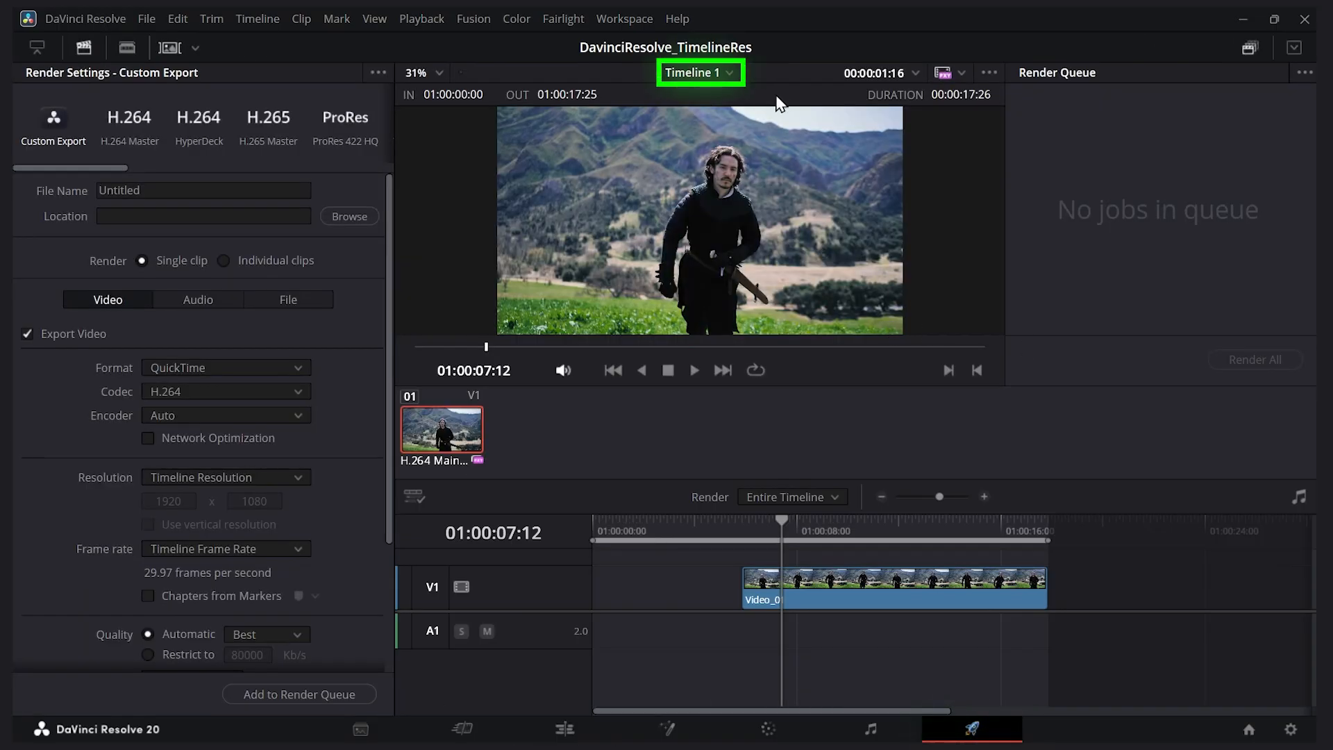
{"action": "mouse_move", "coordinate": [804, 109]}
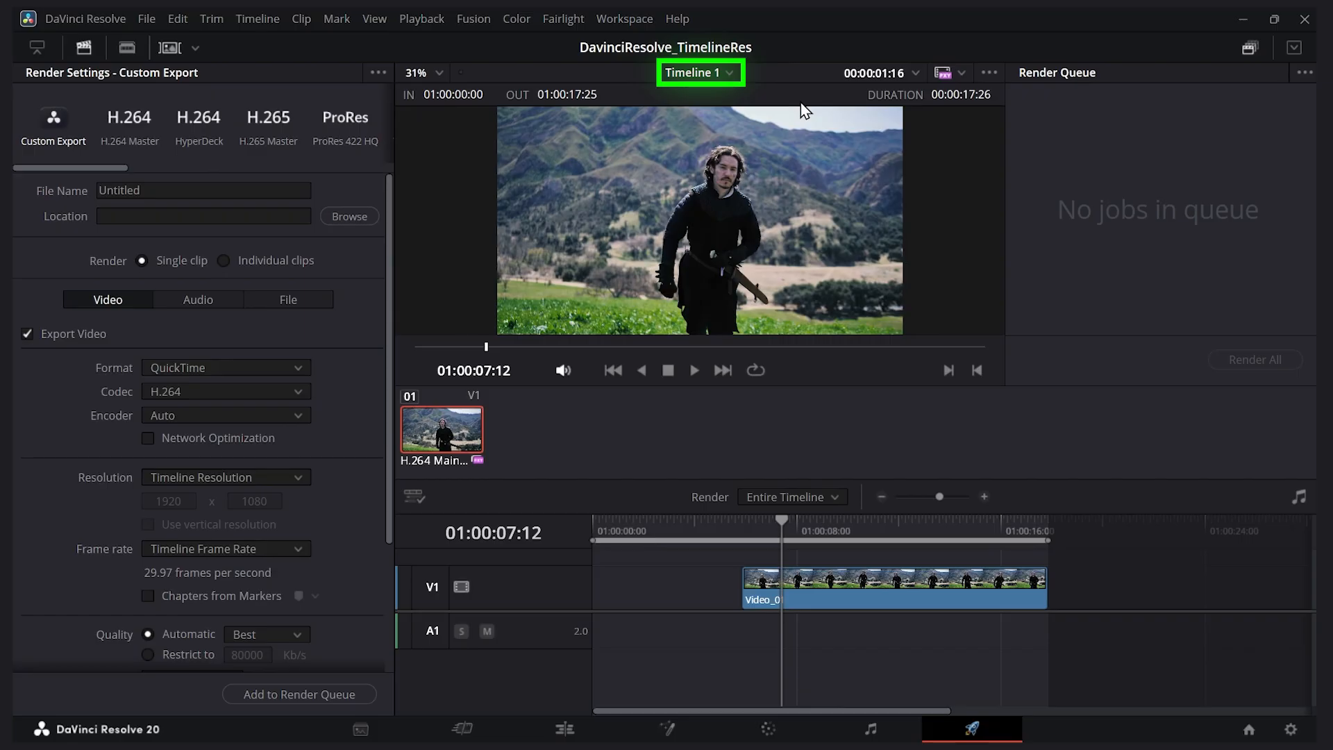
{"action": "left_click", "coordinate": [727, 72]}
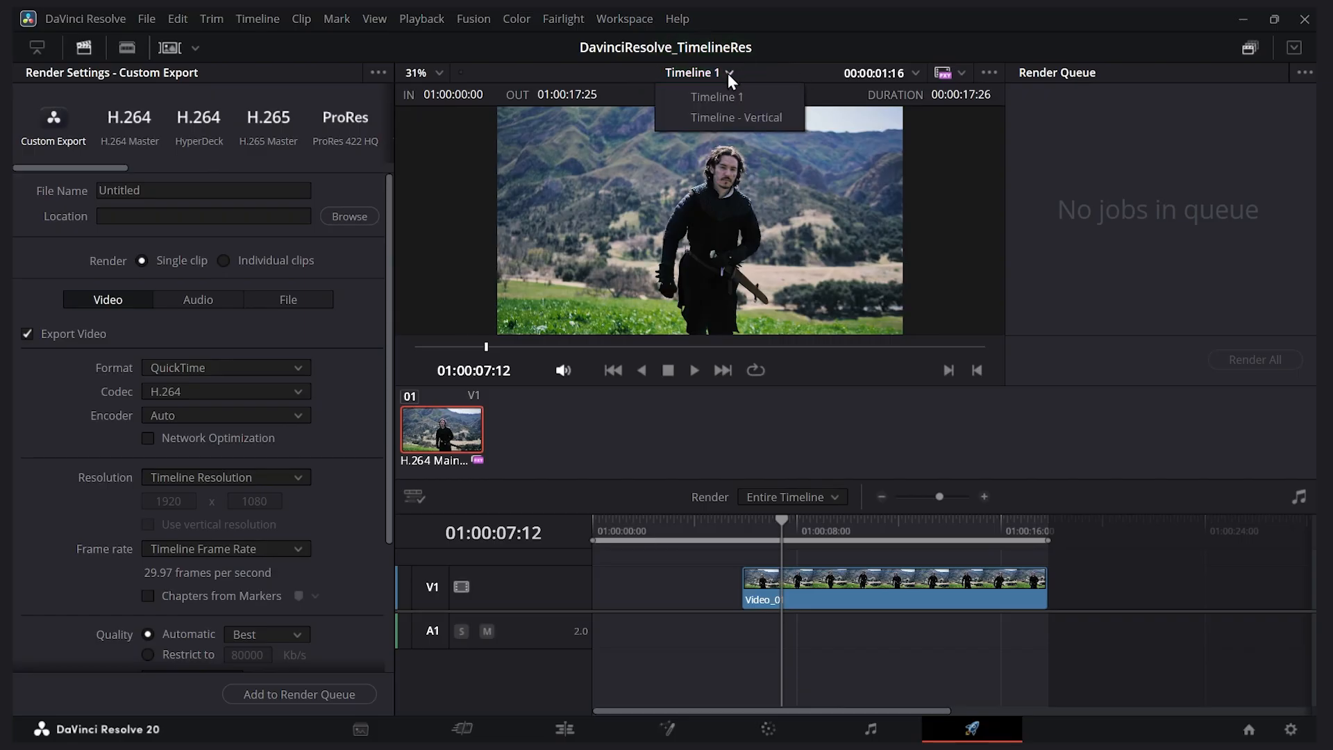
{"action": "left_click", "coordinate": [733, 117]}
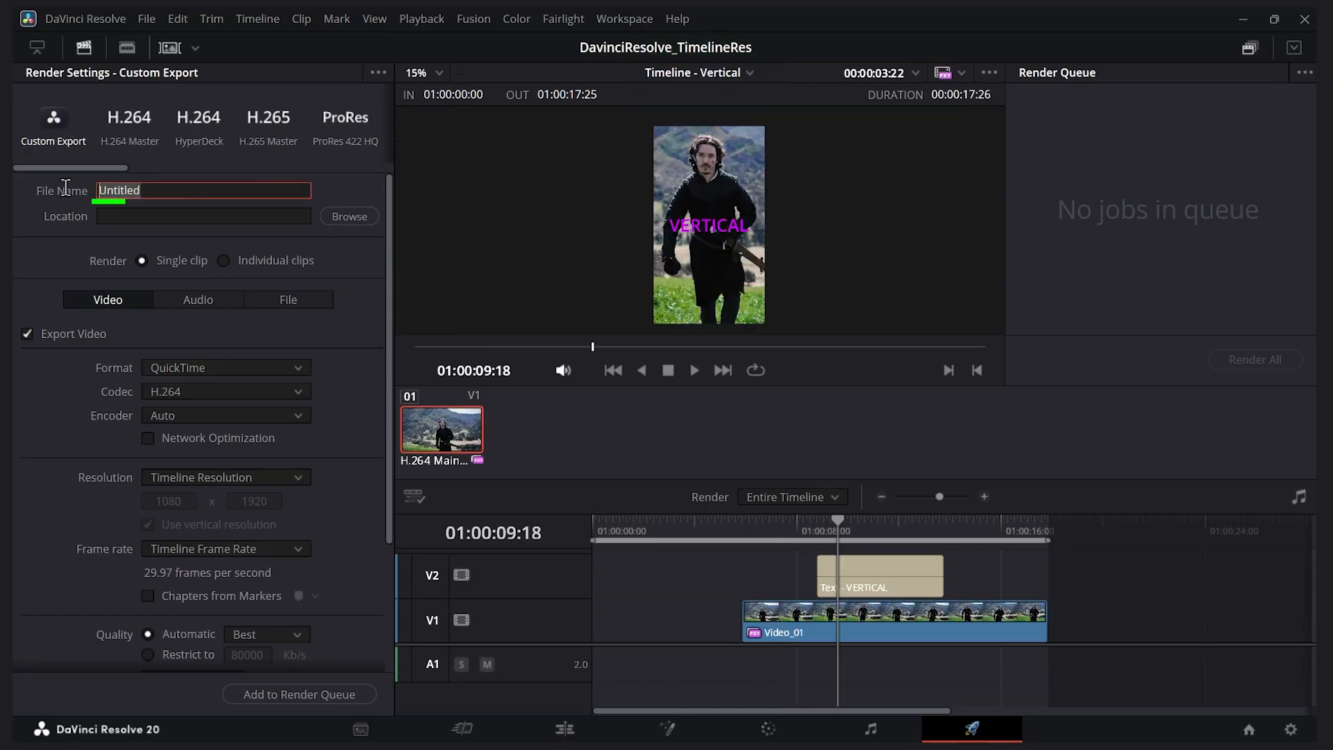
Name the output Vertical_Movie, save to C:\Exports as MP4, and add it to the render queue
{"action": "type", "text": "Vertical_Movi"}
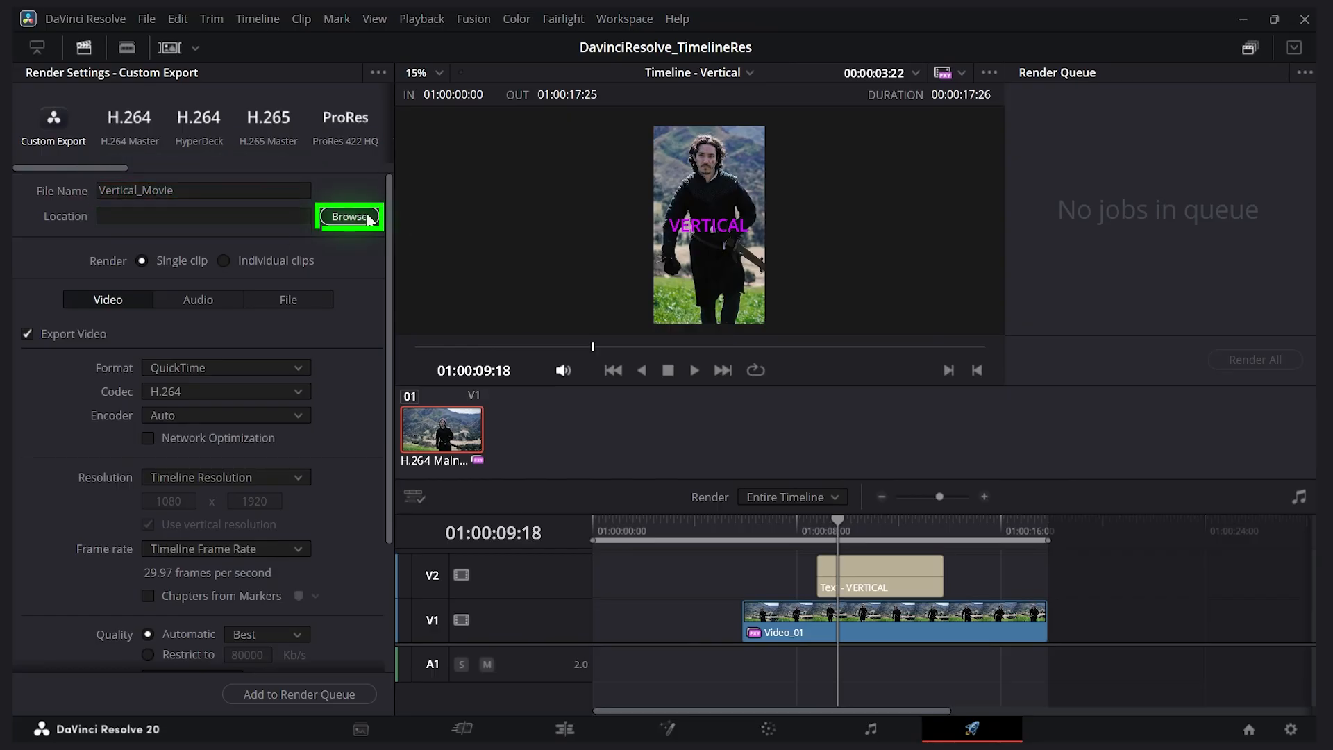
{"action": "left_click", "coordinate": [349, 216]}
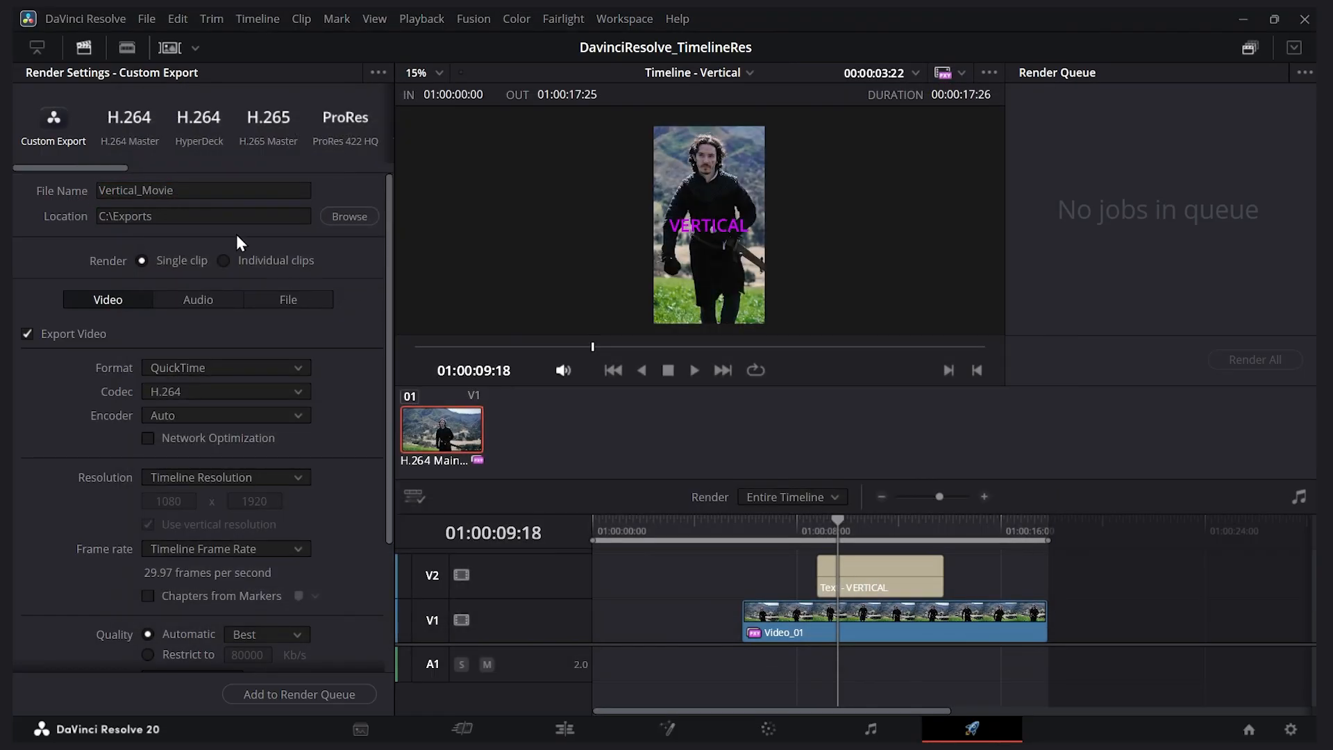
{"action": "left_click", "coordinate": [225, 367]}
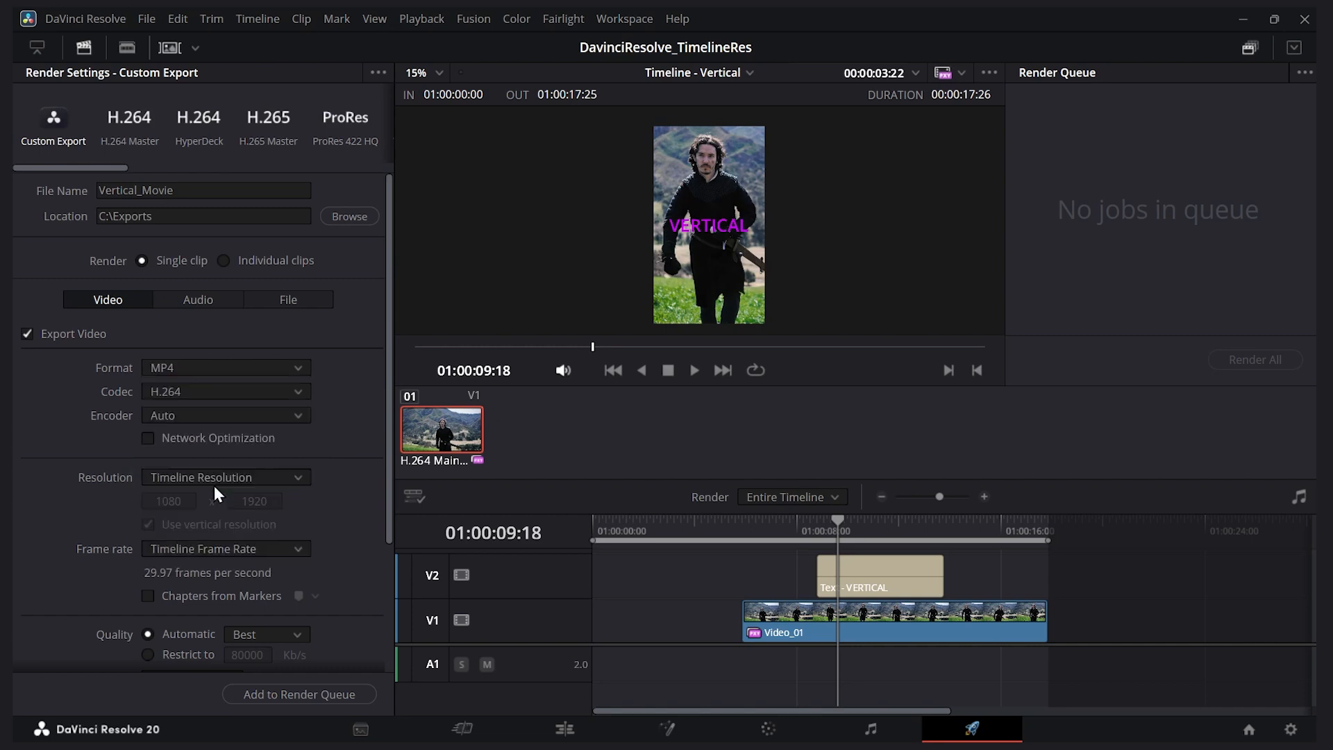
{"action": "left_click", "coordinate": [299, 694]}
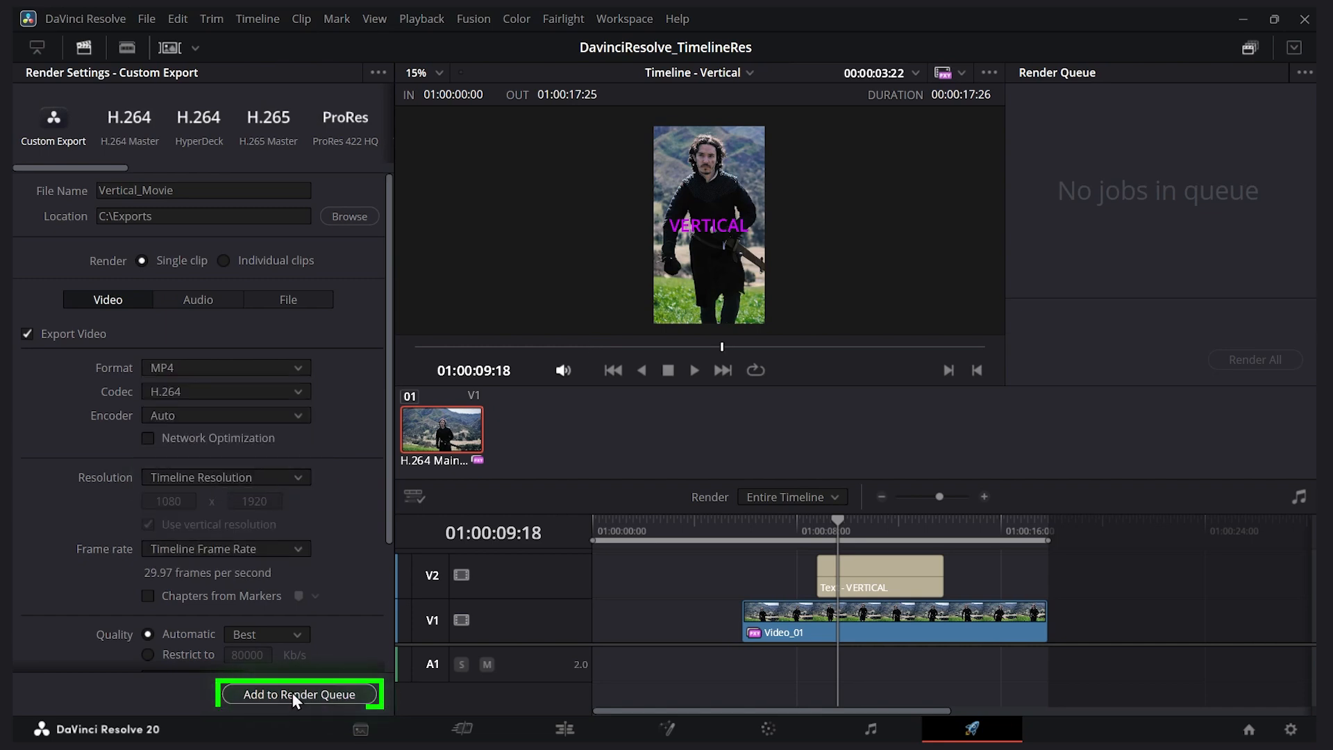
{"action": "left_click", "coordinate": [299, 694]}
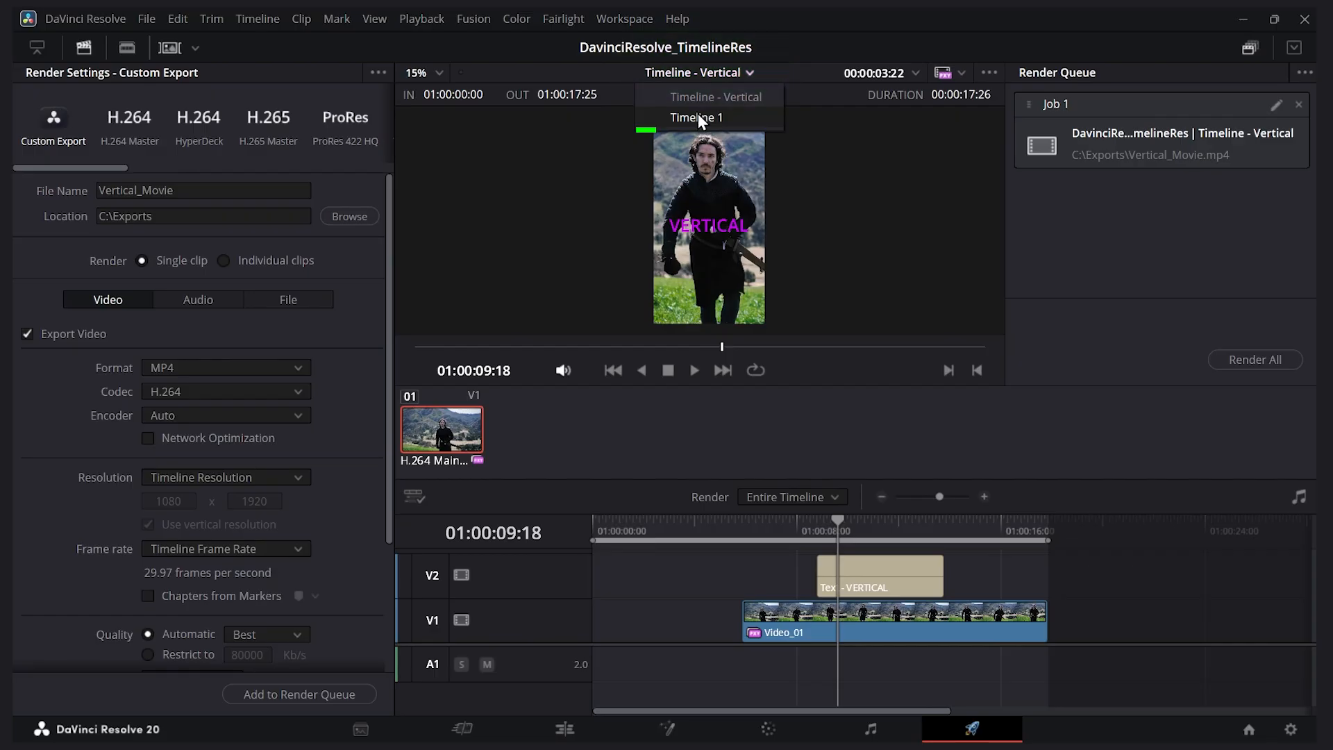
Queue Timeline 1 as Regular_Movie.mp4, render all jobs, and check Vertical_Movie.mp4 in C:\Exports
{"action": "left_click", "coordinate": [697, 117]}
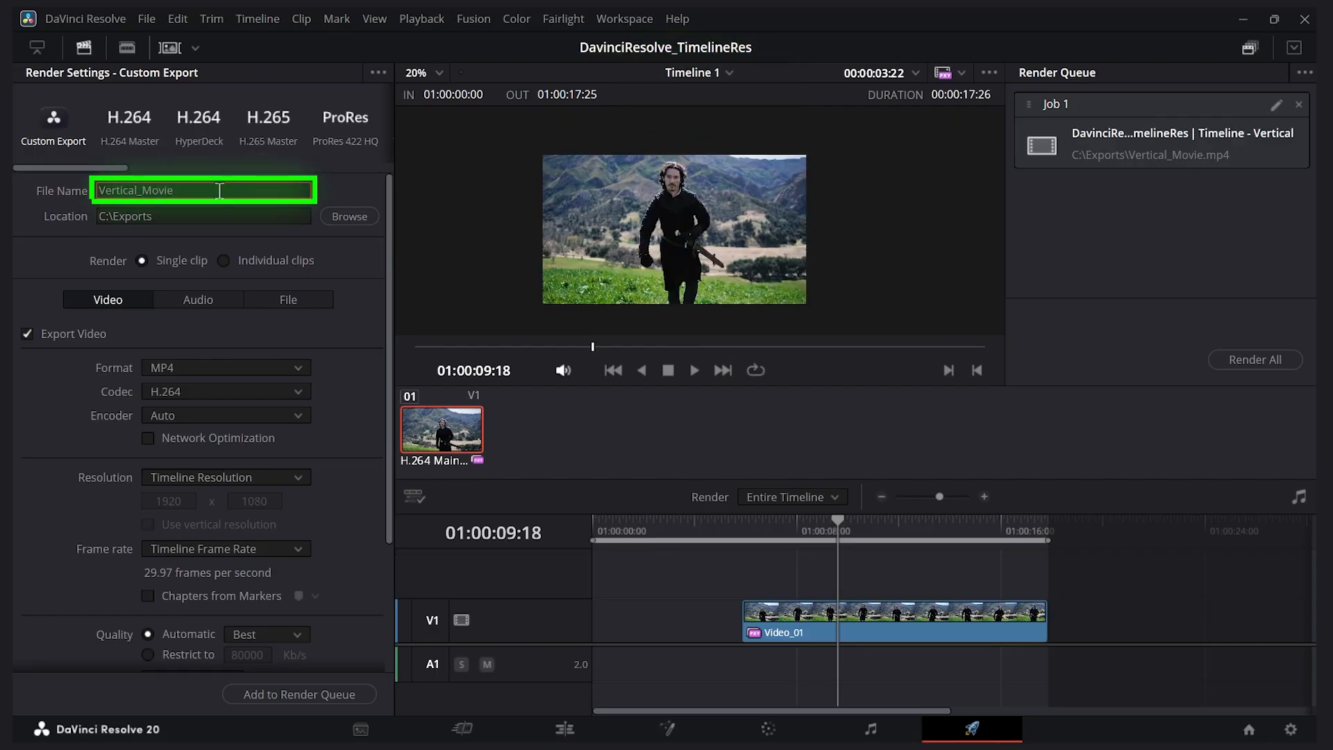
{"action": "type", "text": "Regular_Movie"}
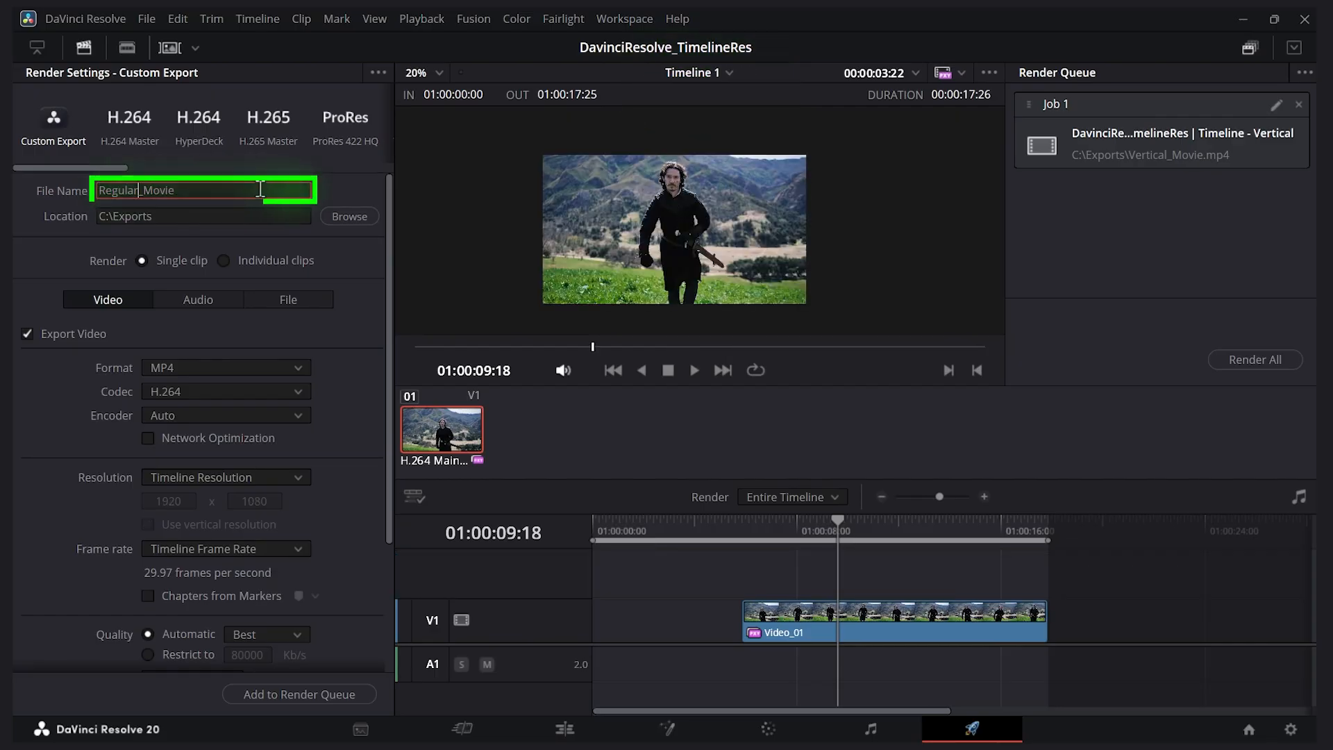
{"action": "left_click", "coordinate": [299, 694]}
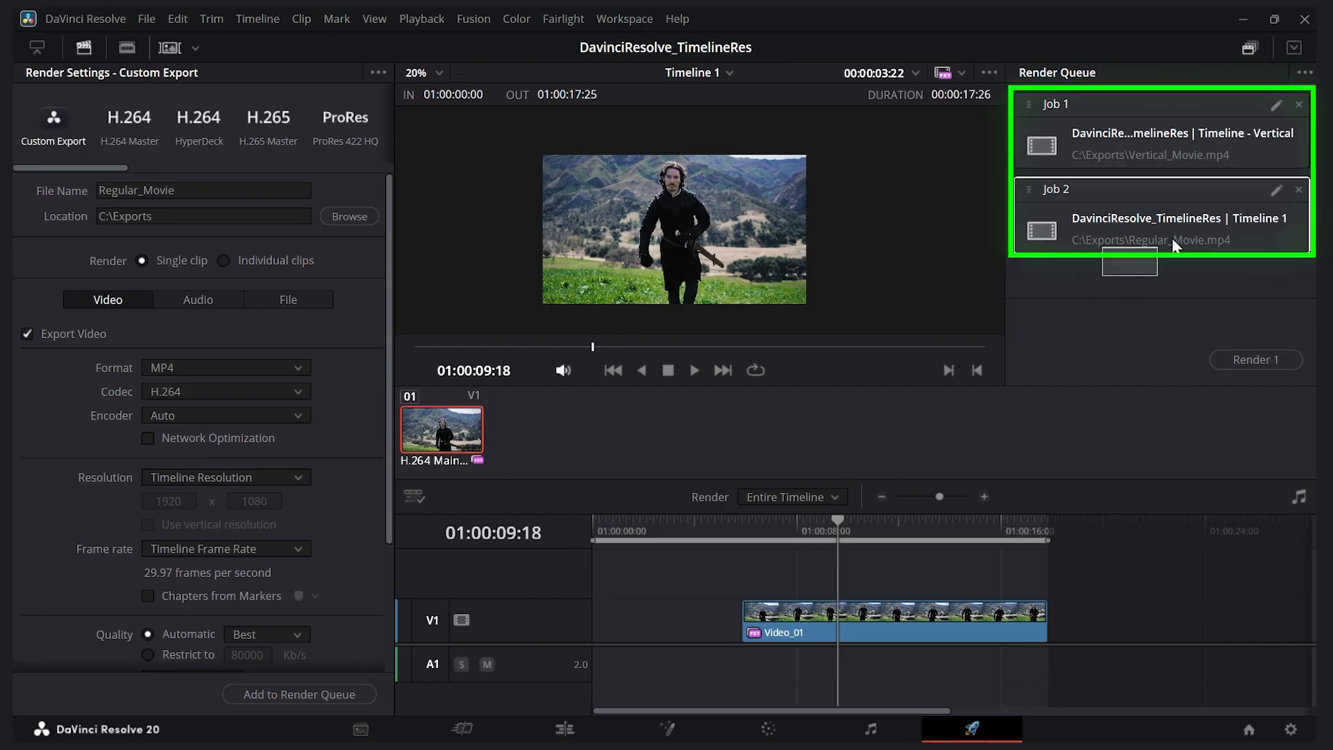
{"action": "left_click", "coordinate": [1255, 358]}
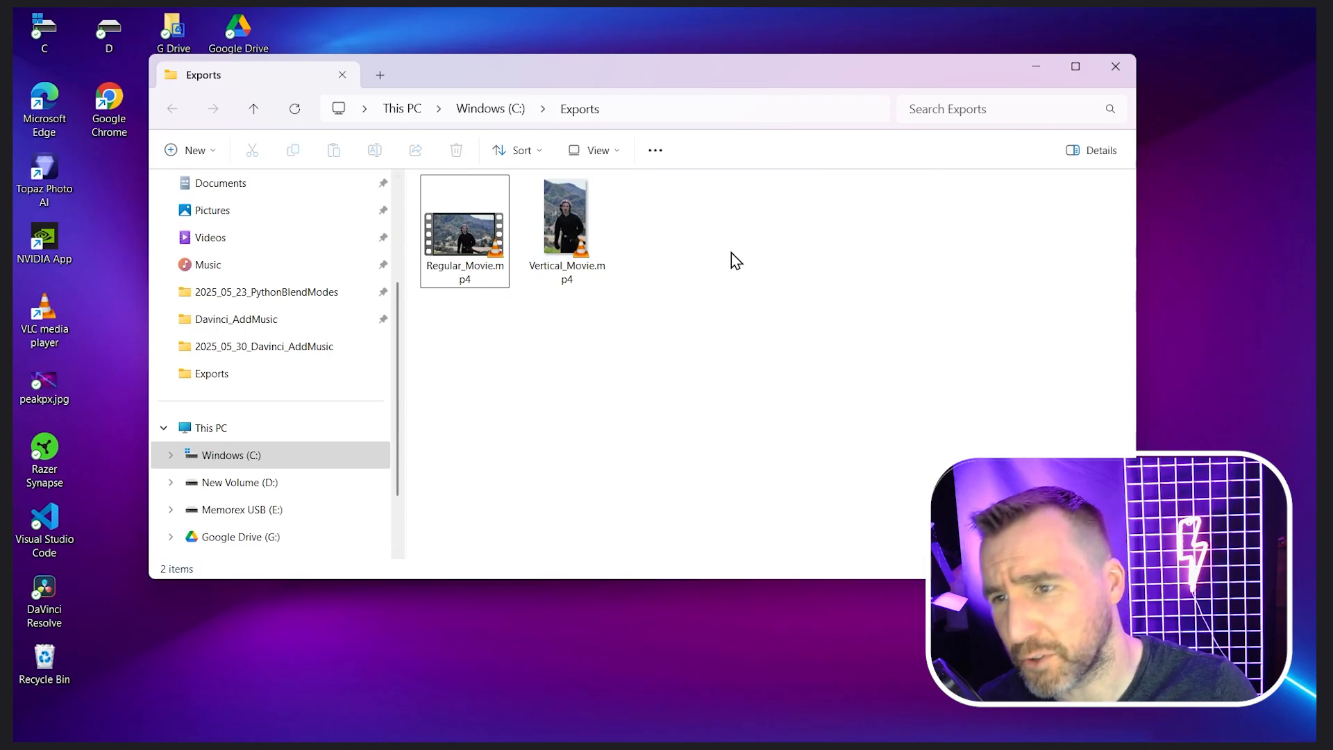
{"action": "left_click", "coordinate": [555, 219]}
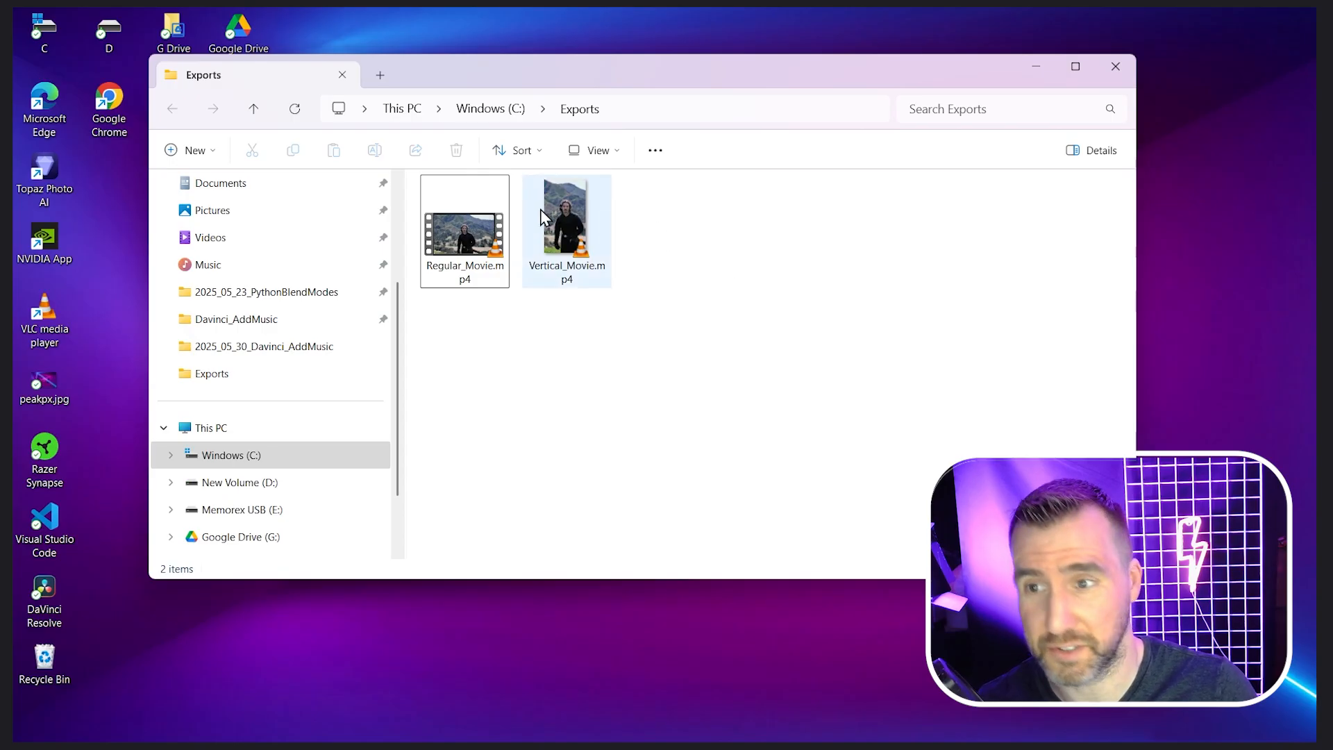